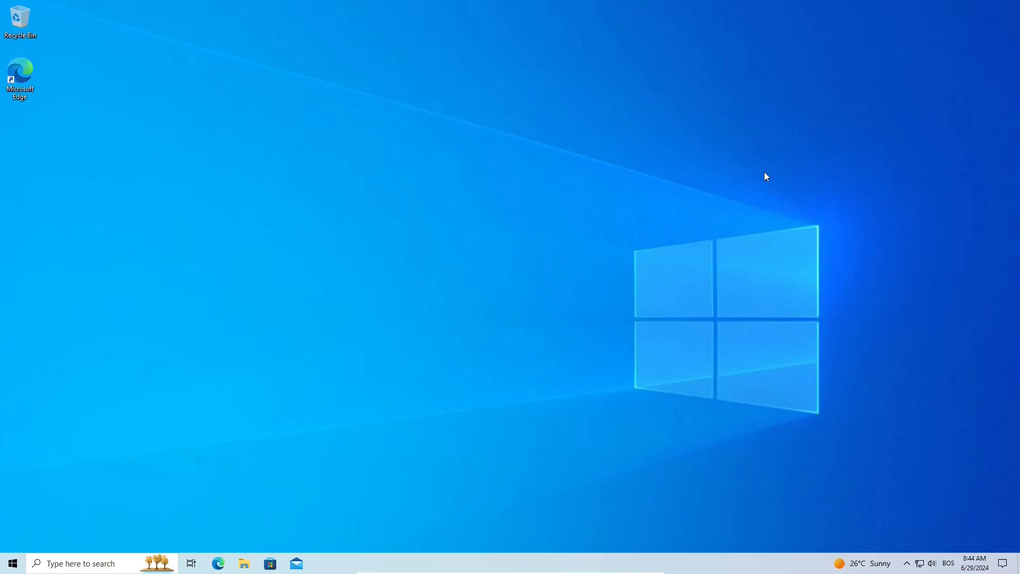
- Look over the taskbar and home folder, then launch Install to Hard Drive
left_click(12, 562)
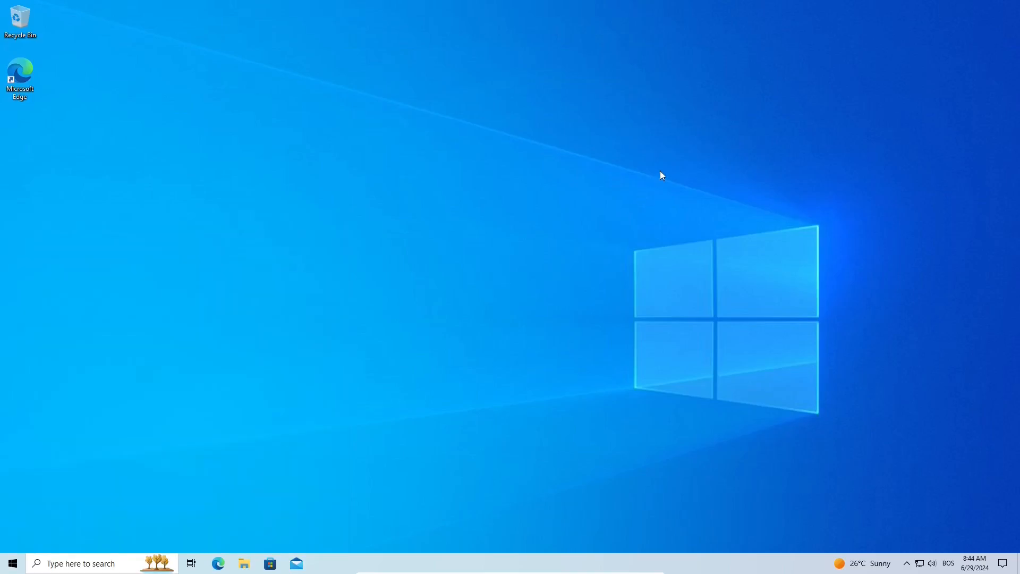
mouse_move(374, 552)
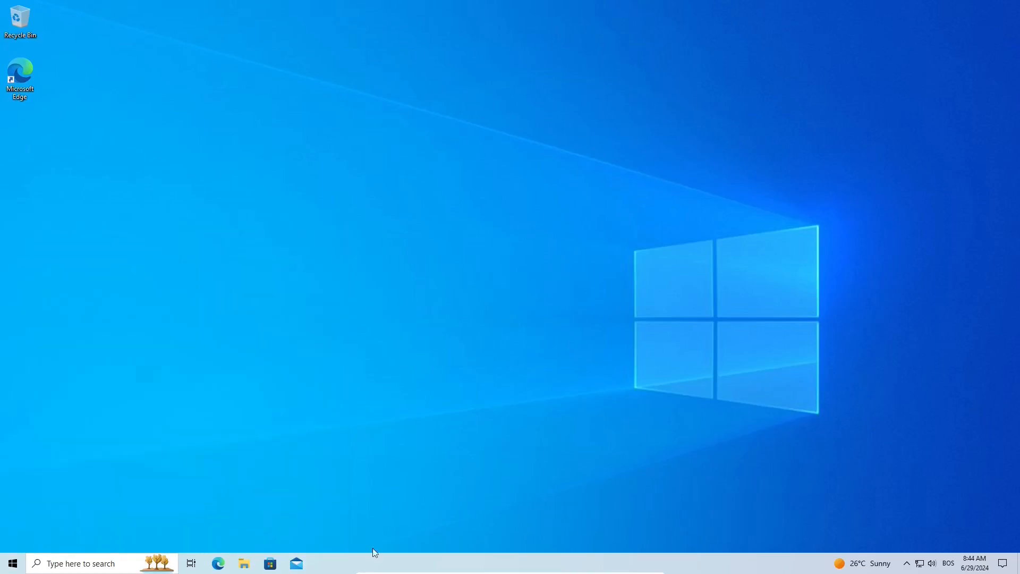
right_click(374, 566)
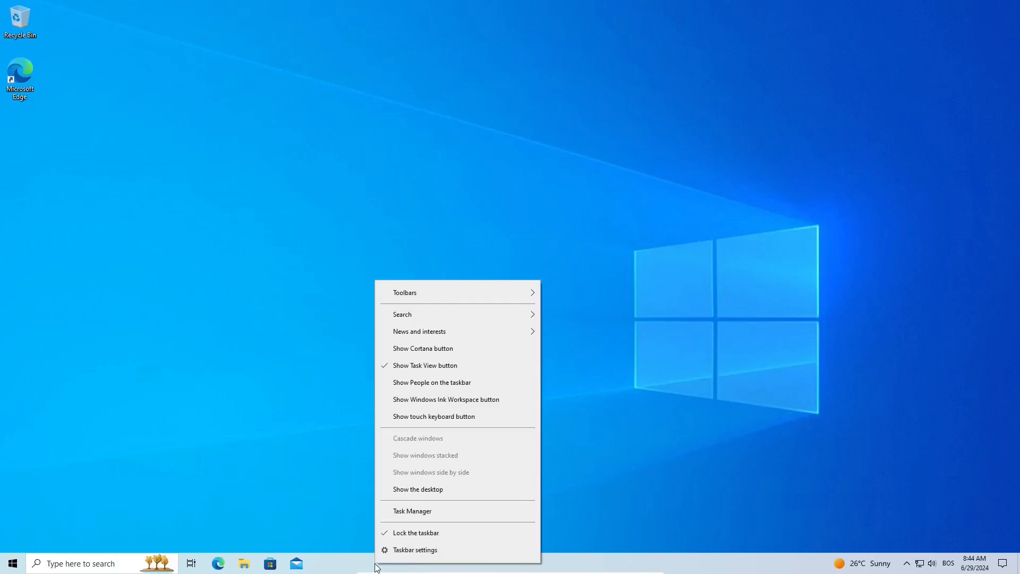
left_click(619, 132)
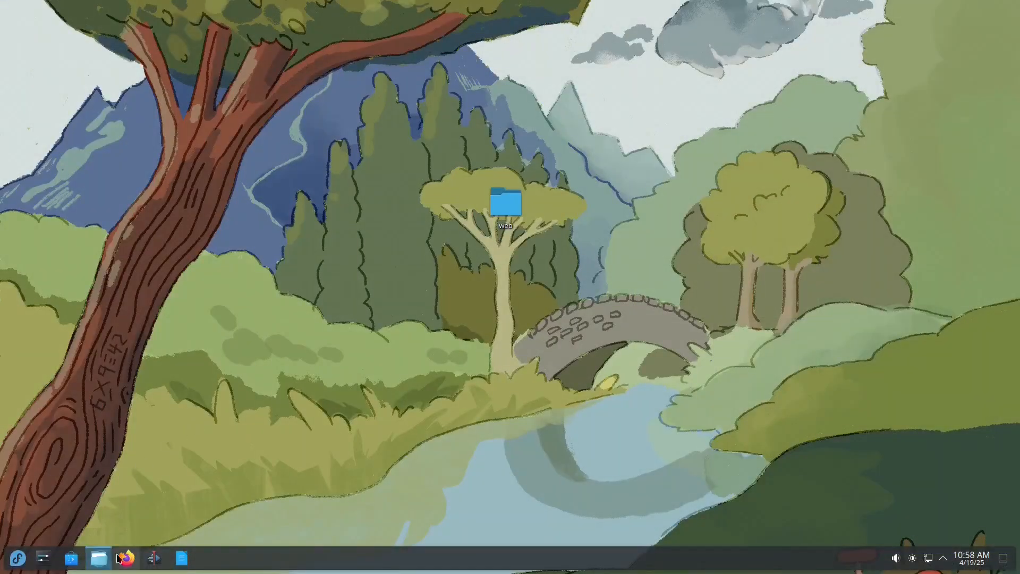
left_click(98, 558)
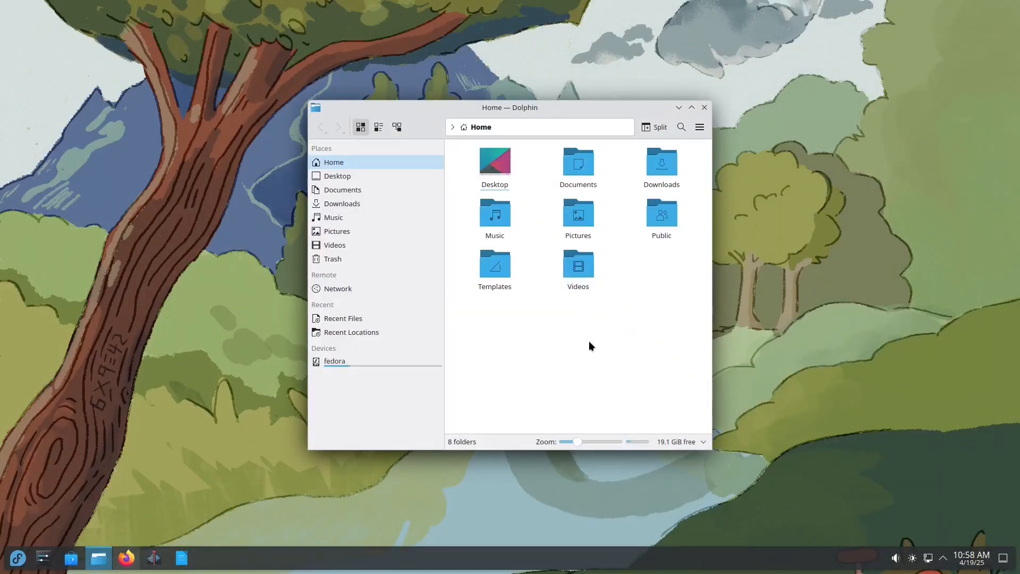
mouse_move(642, 212)
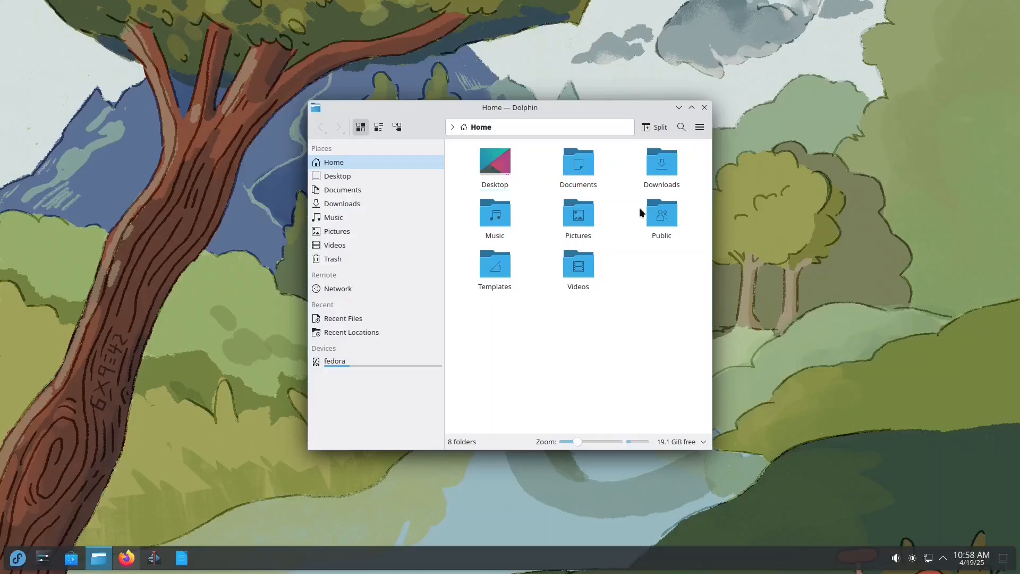
left_click(704, 107)
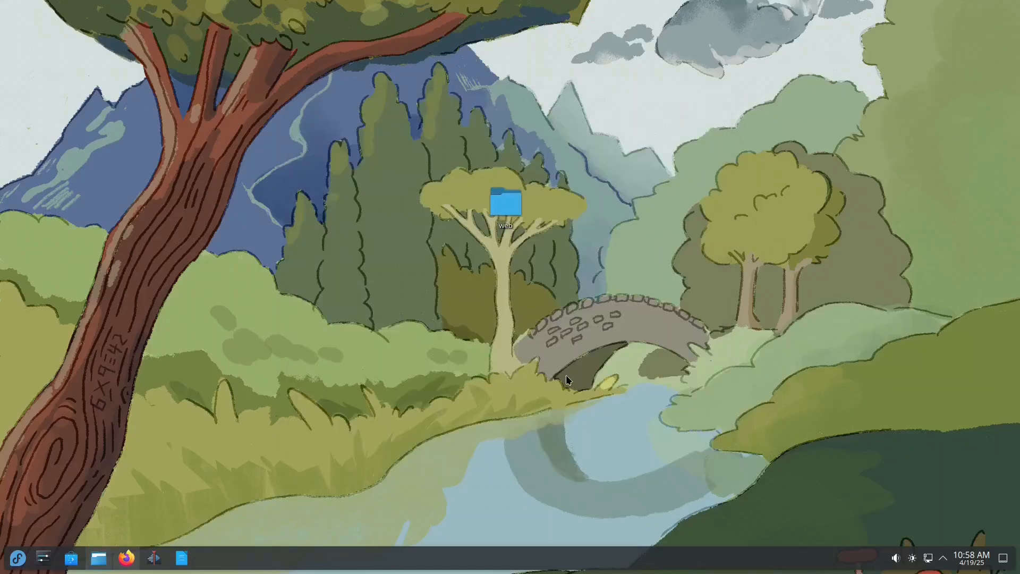
mouse_move(661, 290)
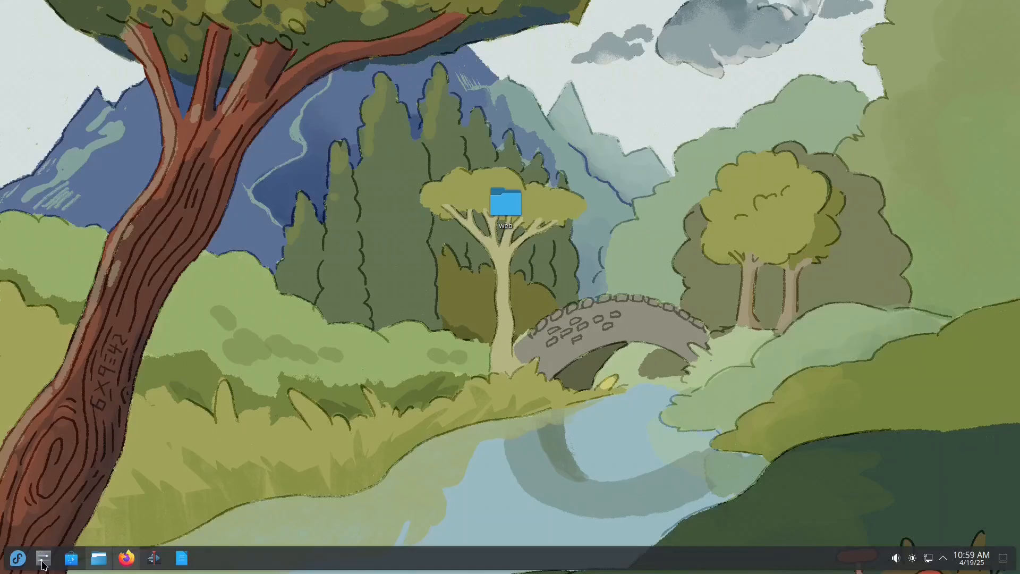
left_click(42, 559)
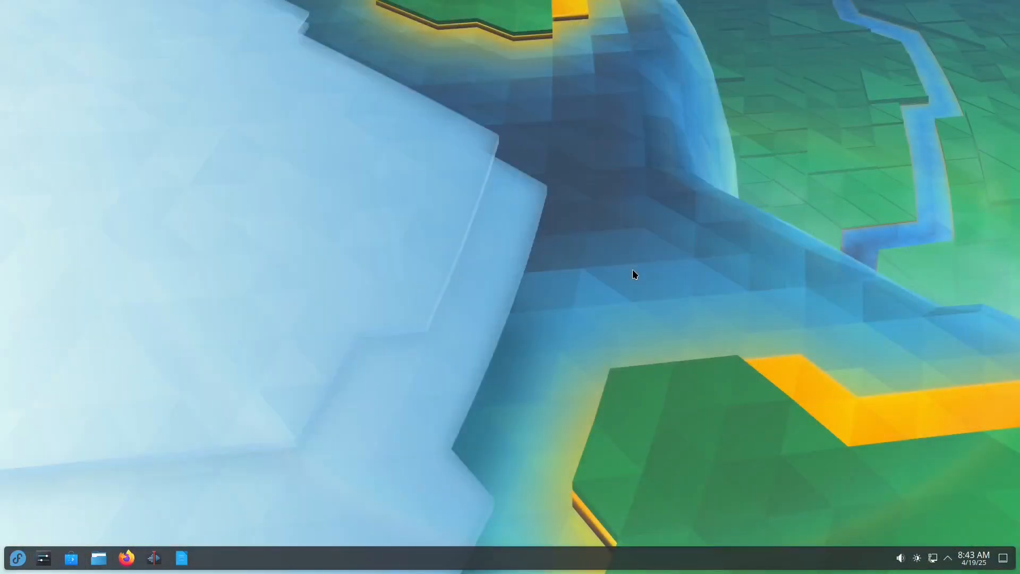
mouse_move(128, 557)
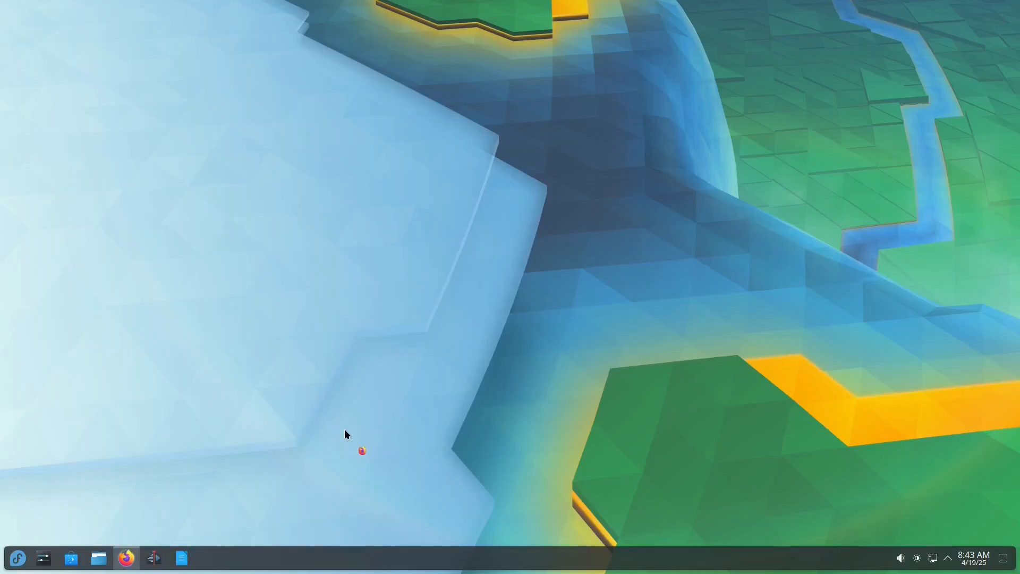
left_click(125, 557)
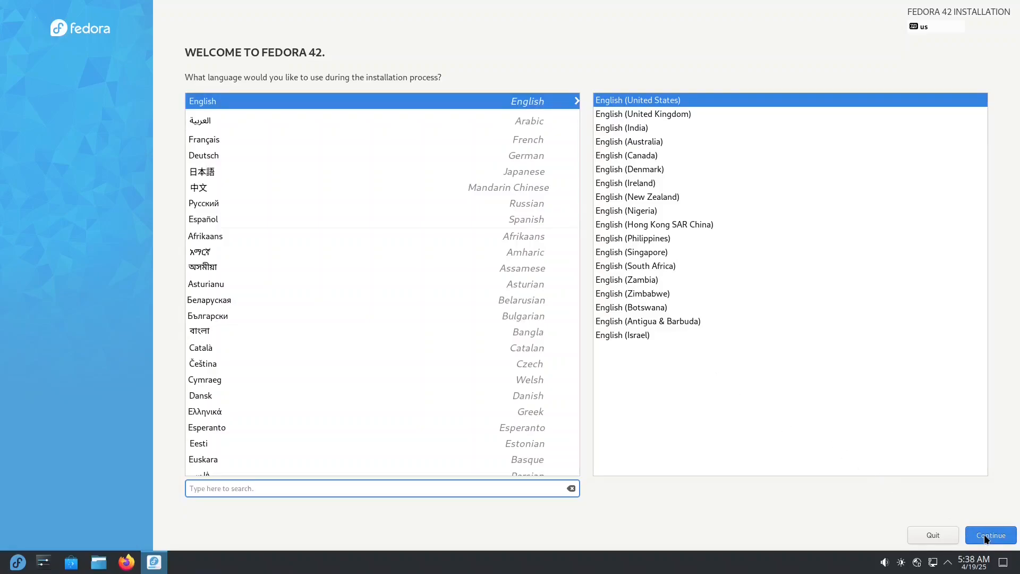
mouse_move(745, 417)
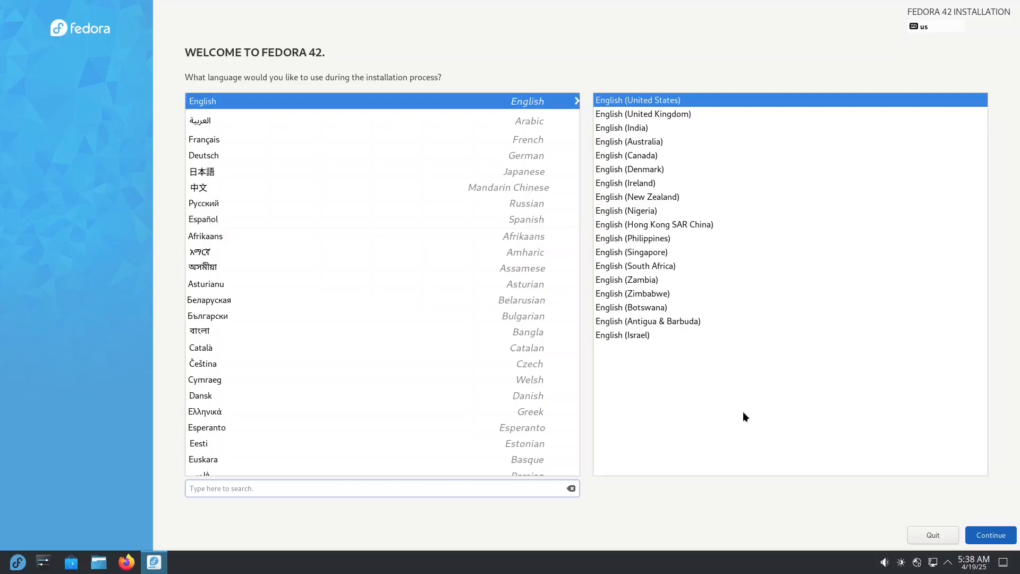
- Accept English and select the 25.54 GiB disk as the installation destination
left_click(989, 535)
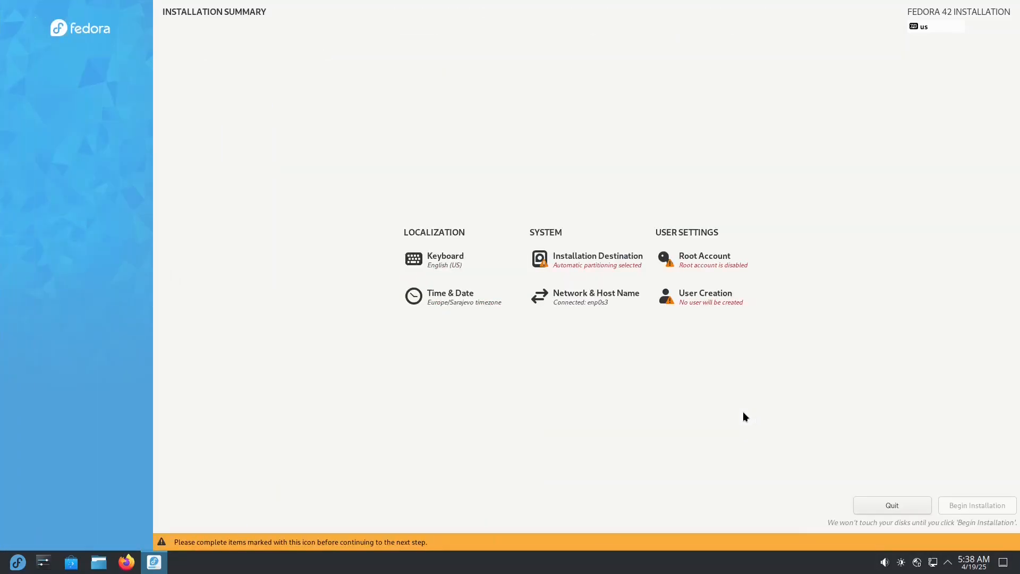
left_click(596, 260)
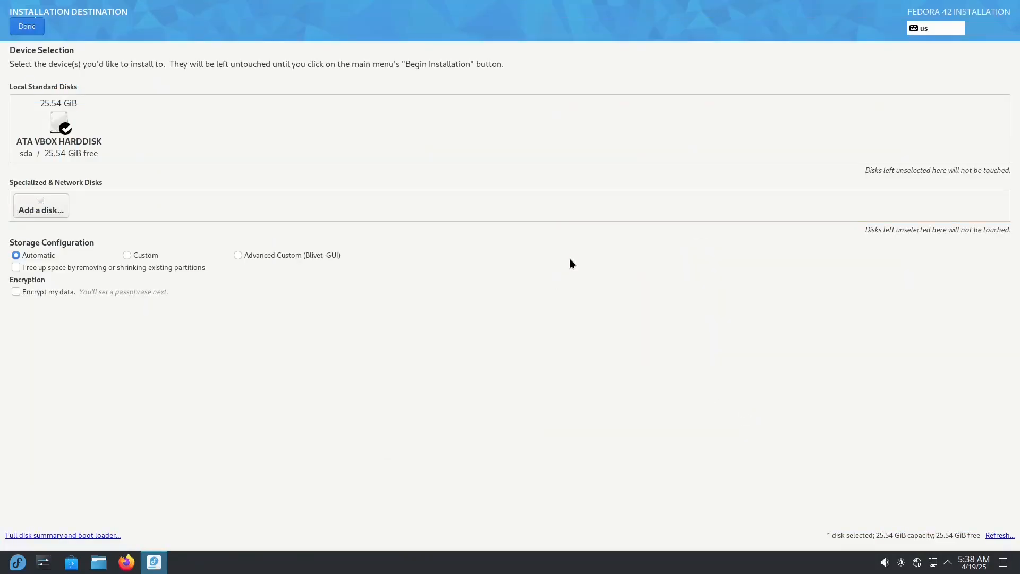
left_click(58, 127)
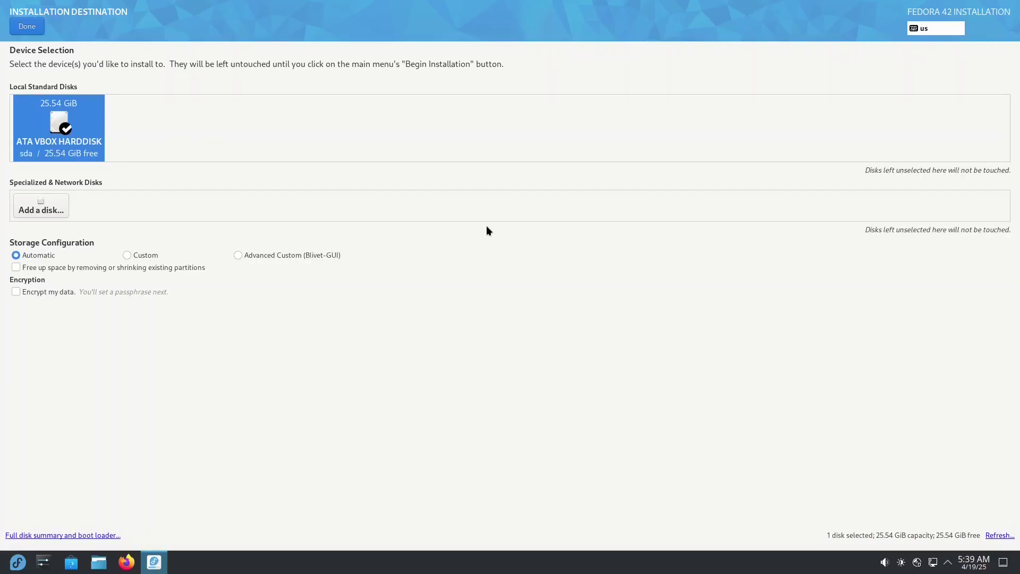
left_click(26, 26)
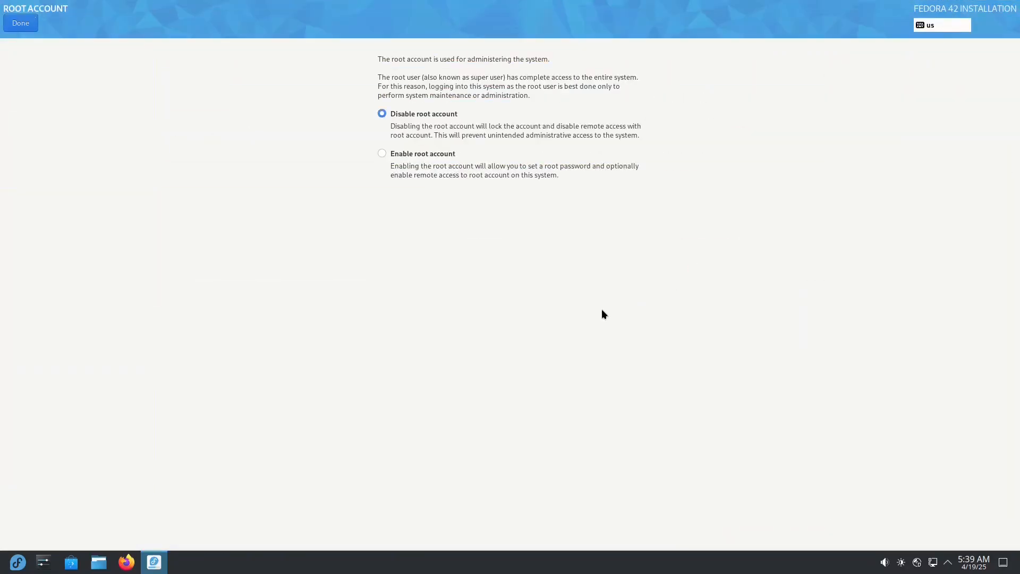
- Enable the root account, create an administrator user, and begin installation
left_click(382, 153)
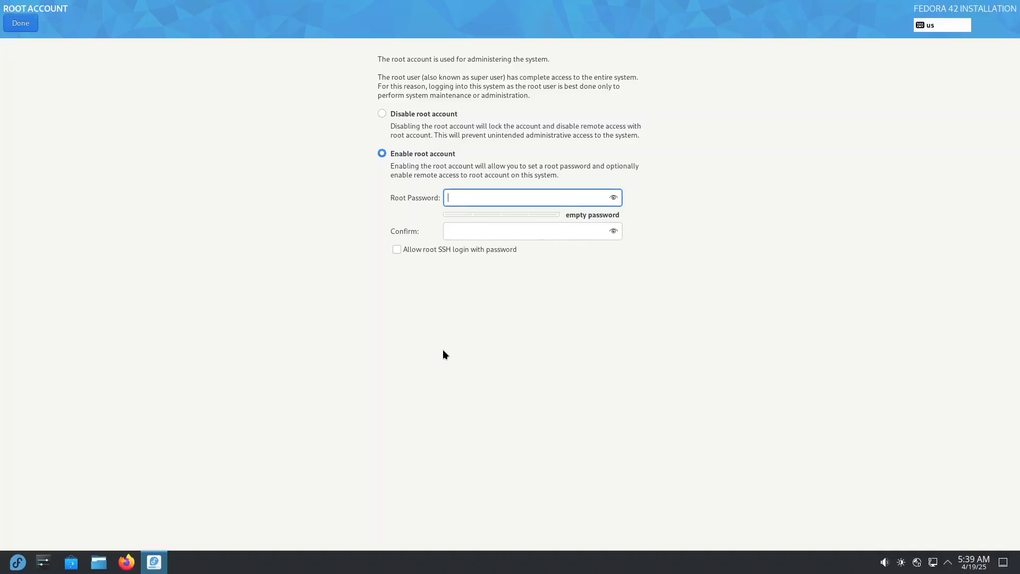
left_click(21, 23)
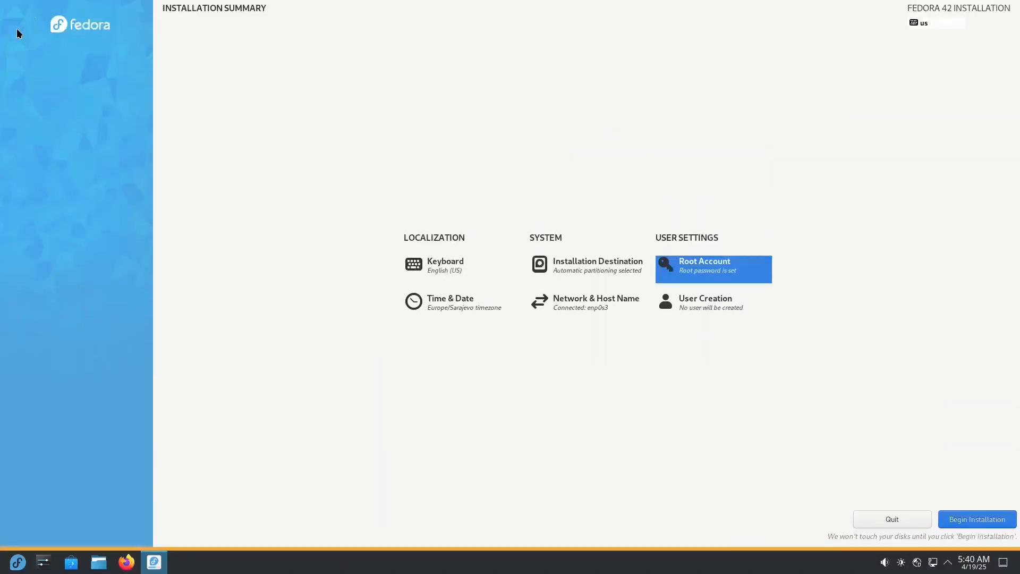
left_click(704, 302)
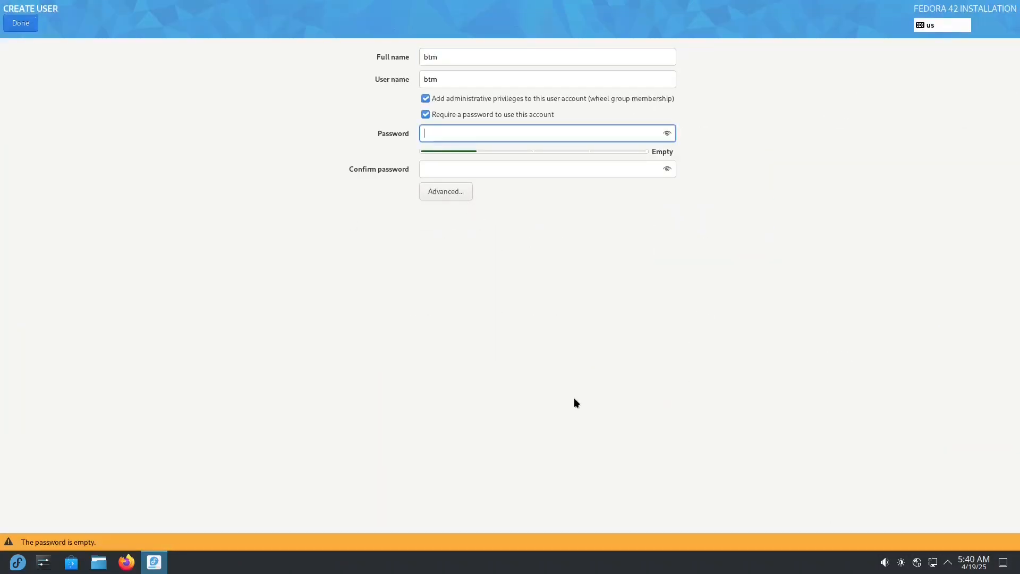
left_click(20, 23)
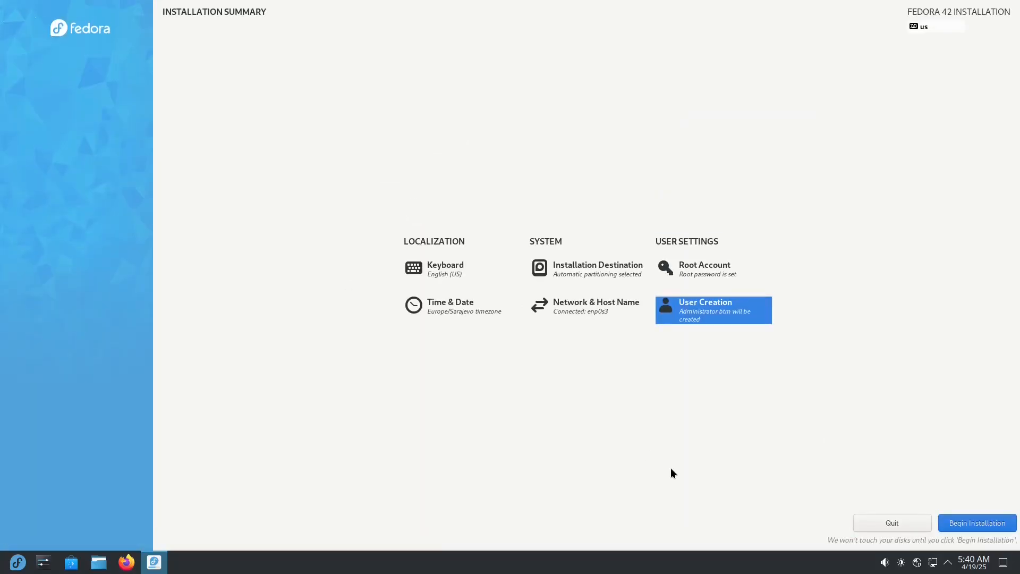
left_click(976, 522)
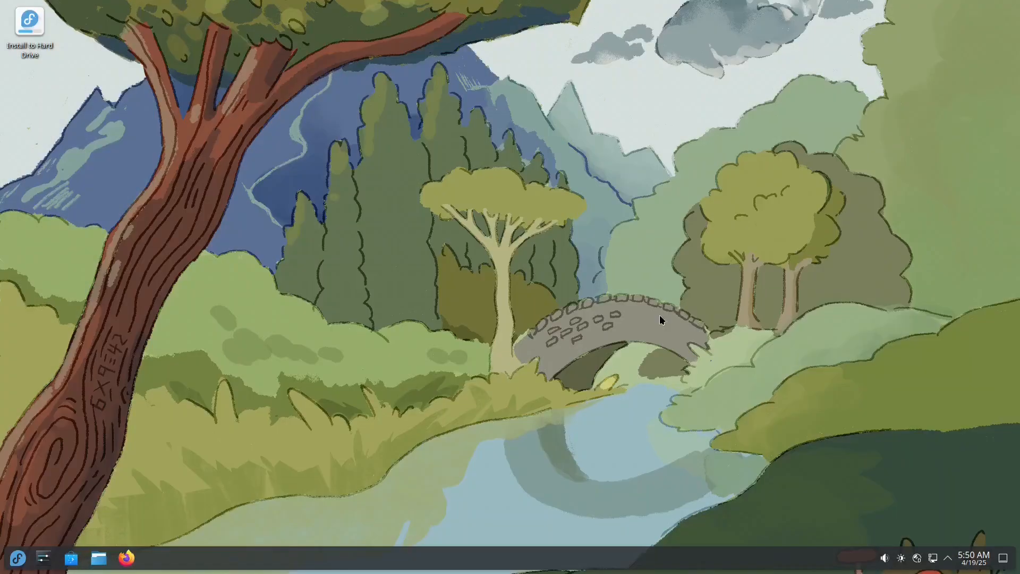
- Shut down the live system from the application launcher's power options
left_click(17, 557)
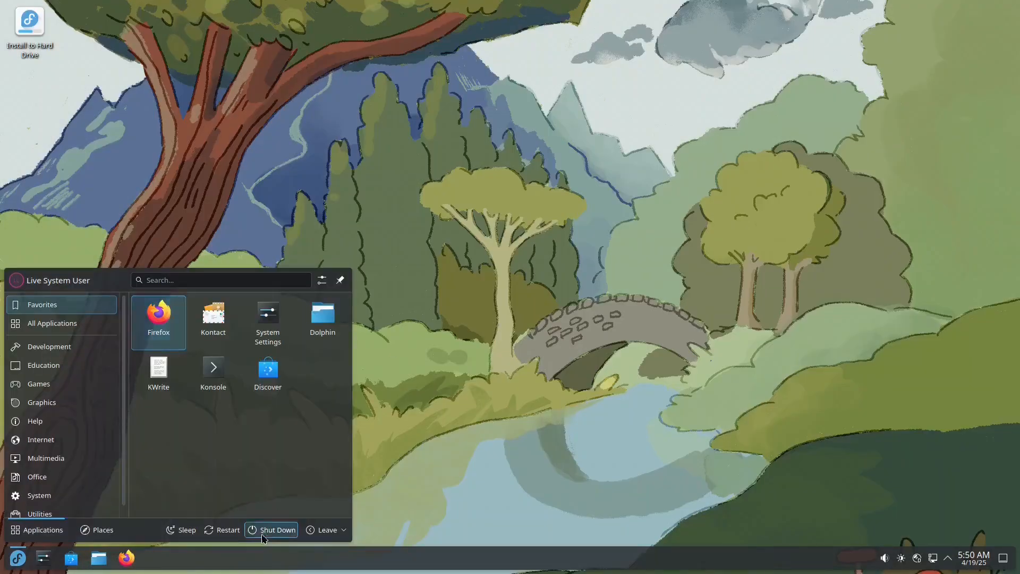
left_click(275, 530)
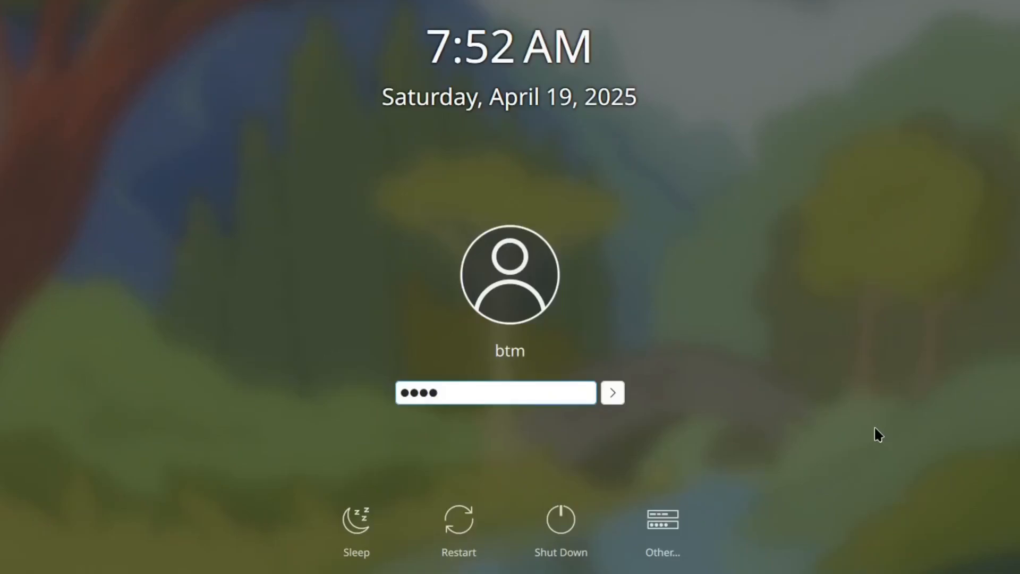
- Log in, page through Welcome Center with usage data off, and enable third-party repositories
left_click(610, 392)
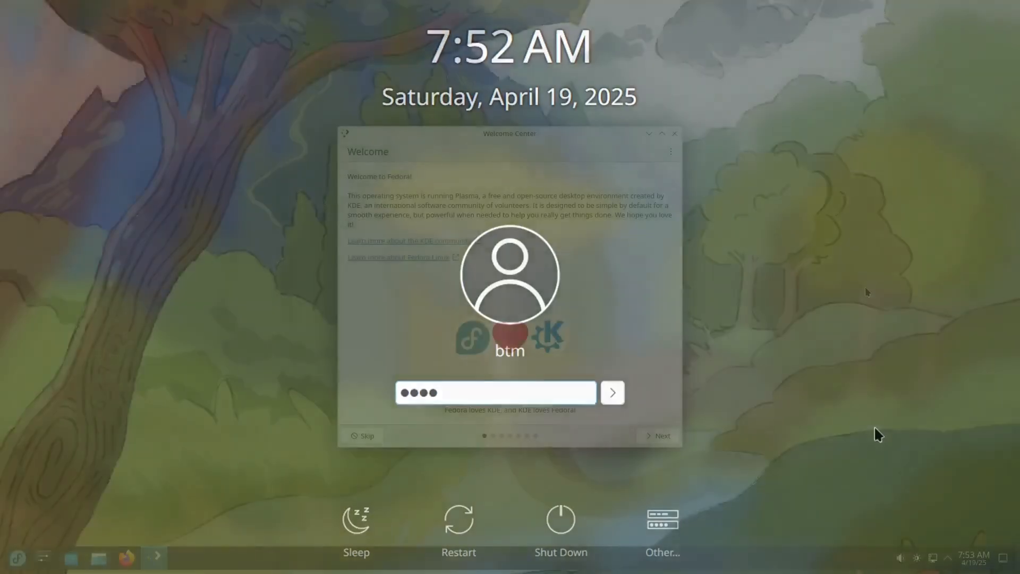
left_click(611, 392)
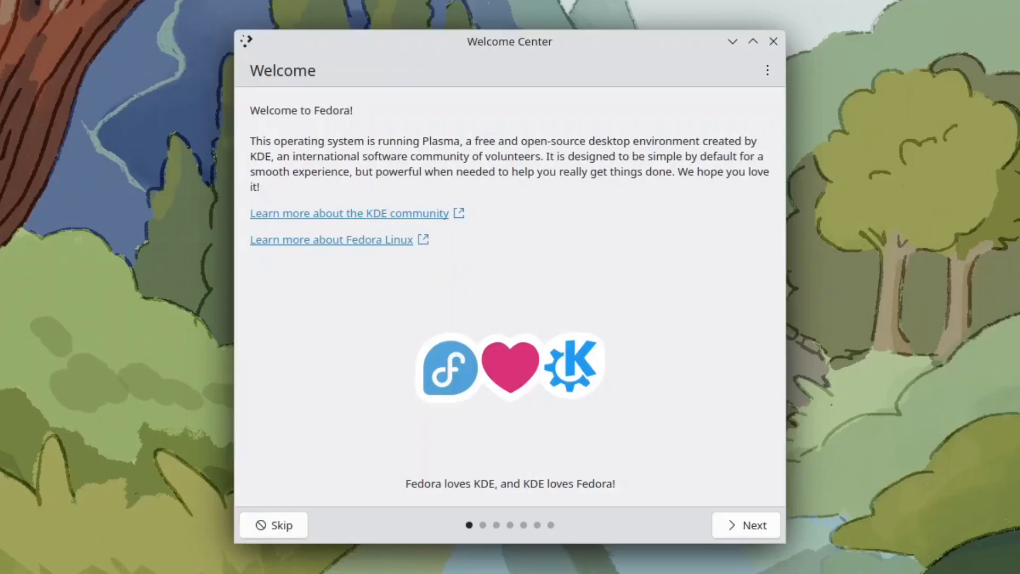
left_click(745, 524)
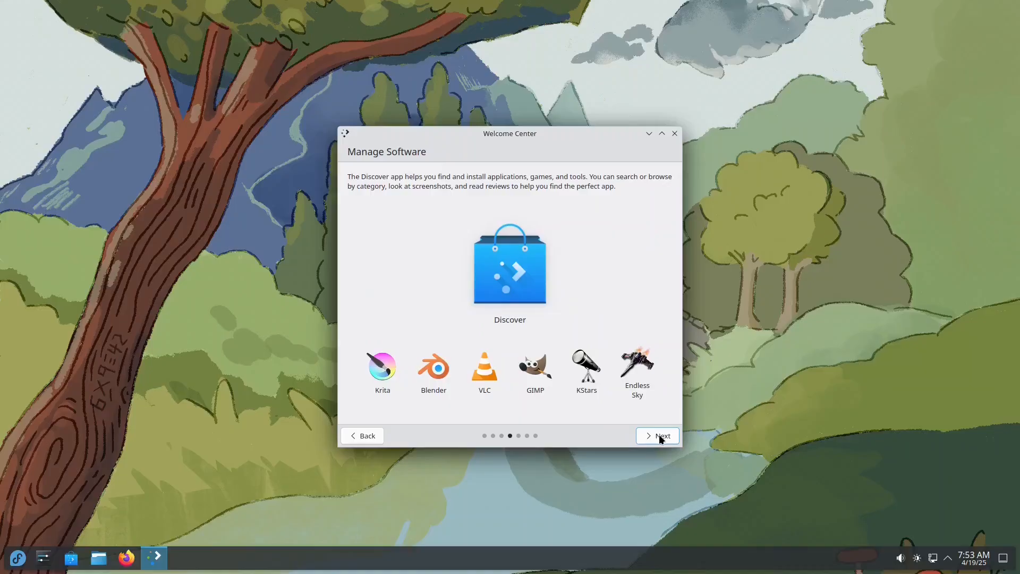
left_click(656, 435)
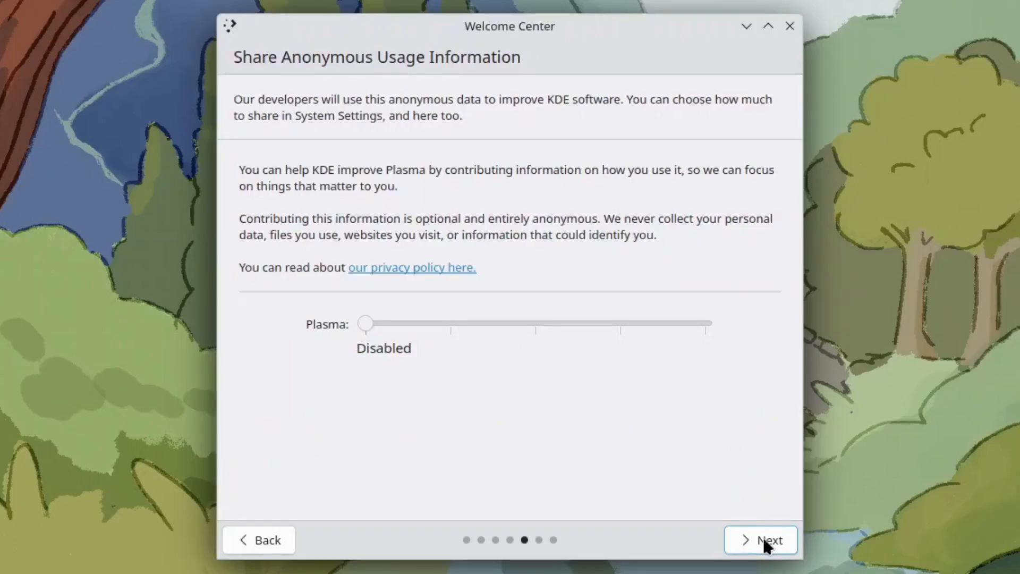
left_click(760, 539)
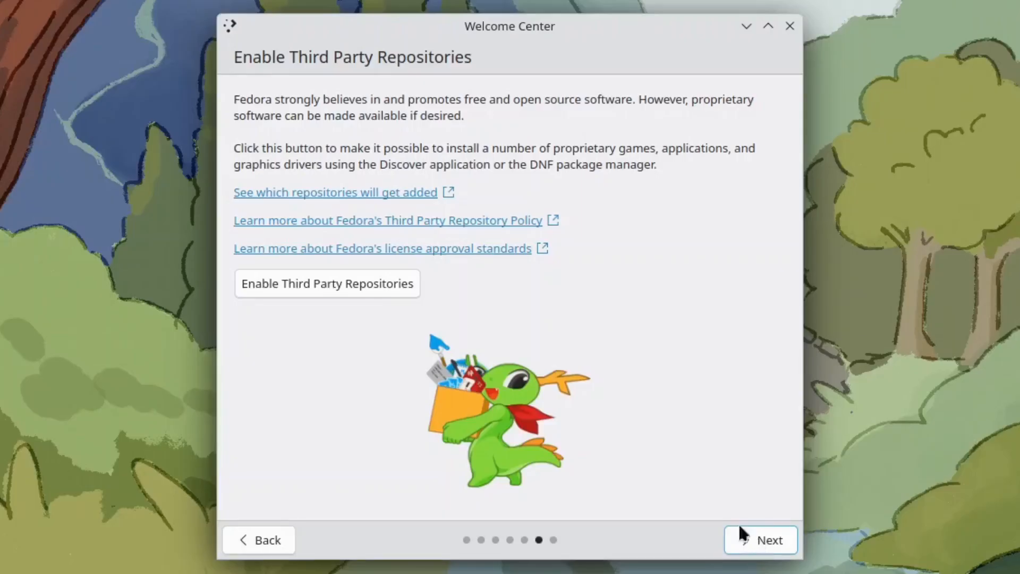
left_click(327, 283)
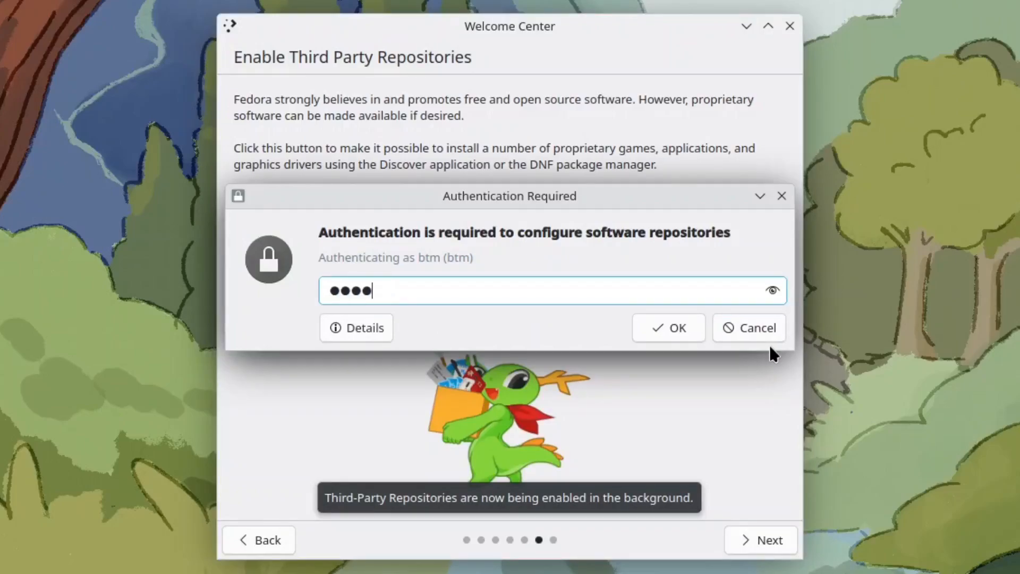
left_click(669, 327)
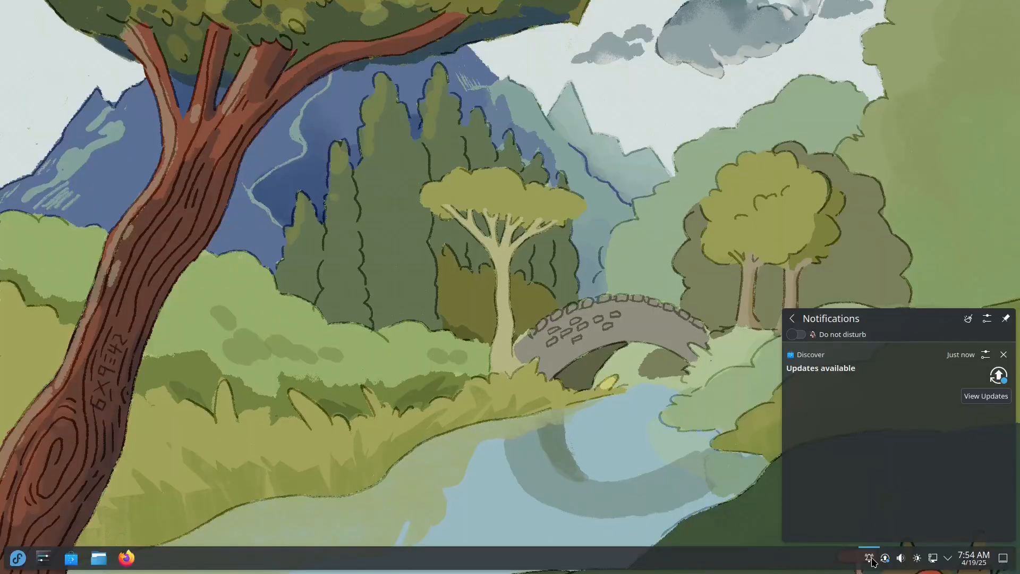
mouse_move(986, 395)
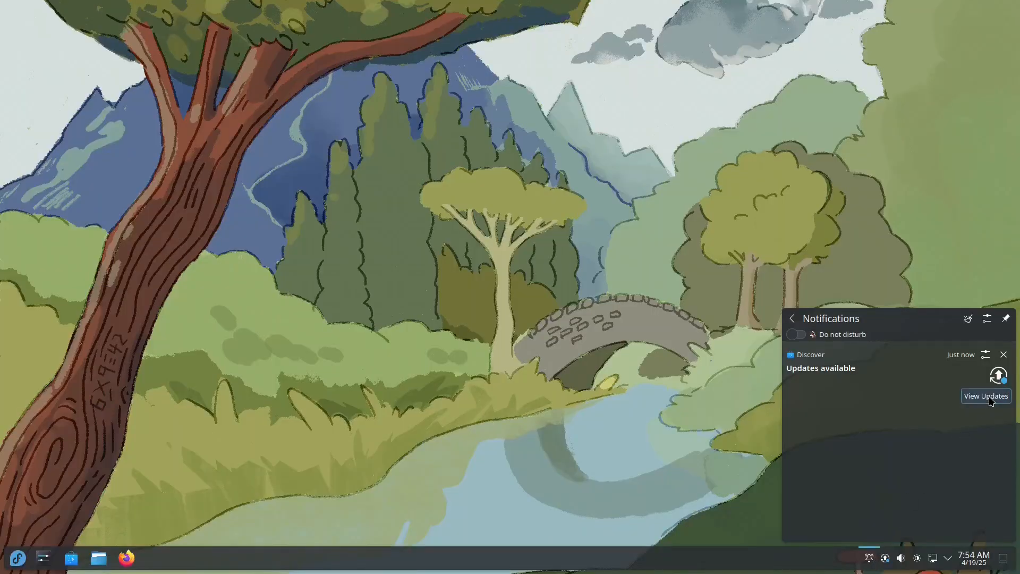
- Review the 328-package, 2.5 GiB system upgrade in Discover, then close Discover
left_click(985, 395)
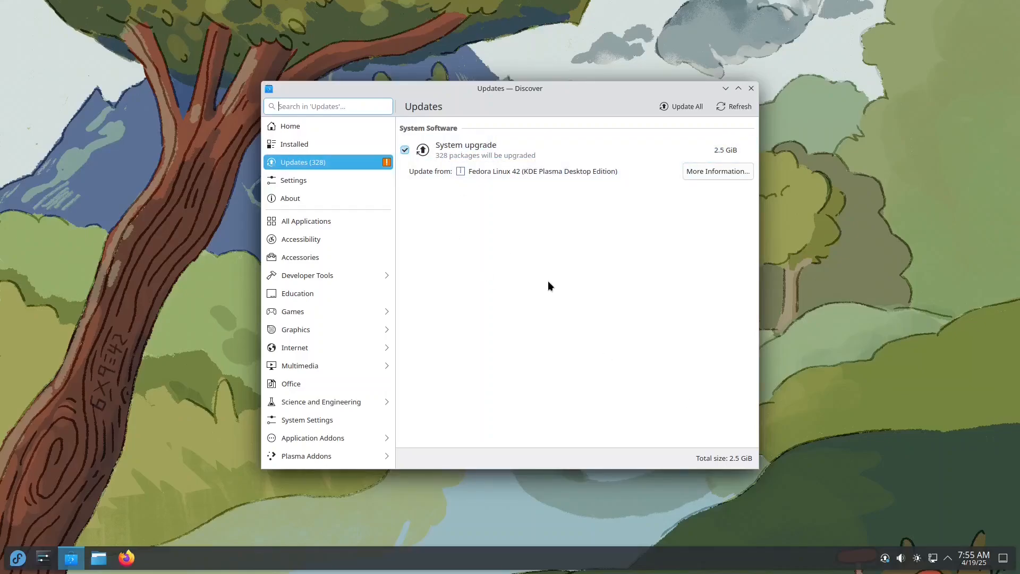
left_click(681, 106)
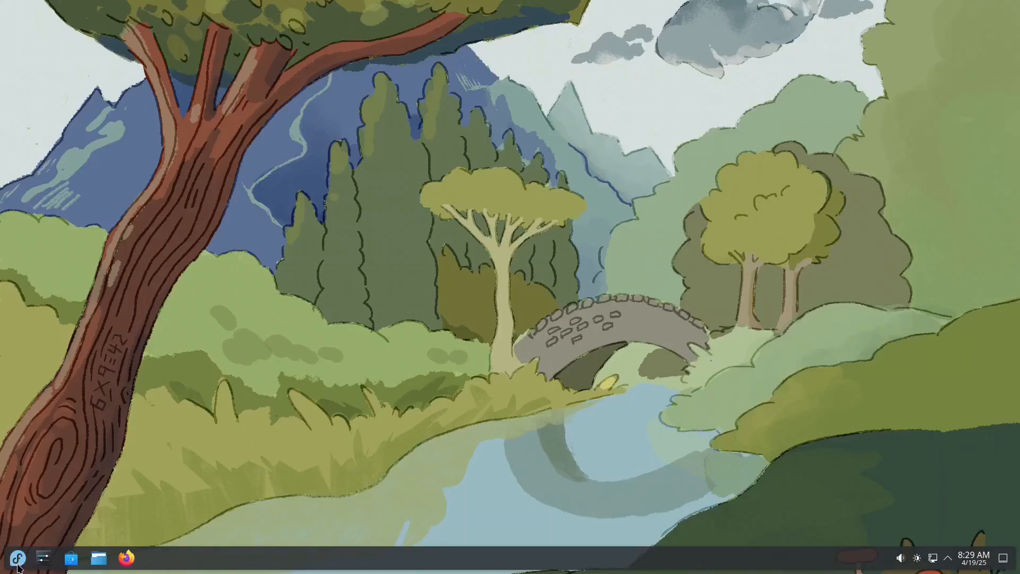
- Browse the launcher's Office category down to the LibreOffice apps
left_click(17, 557)
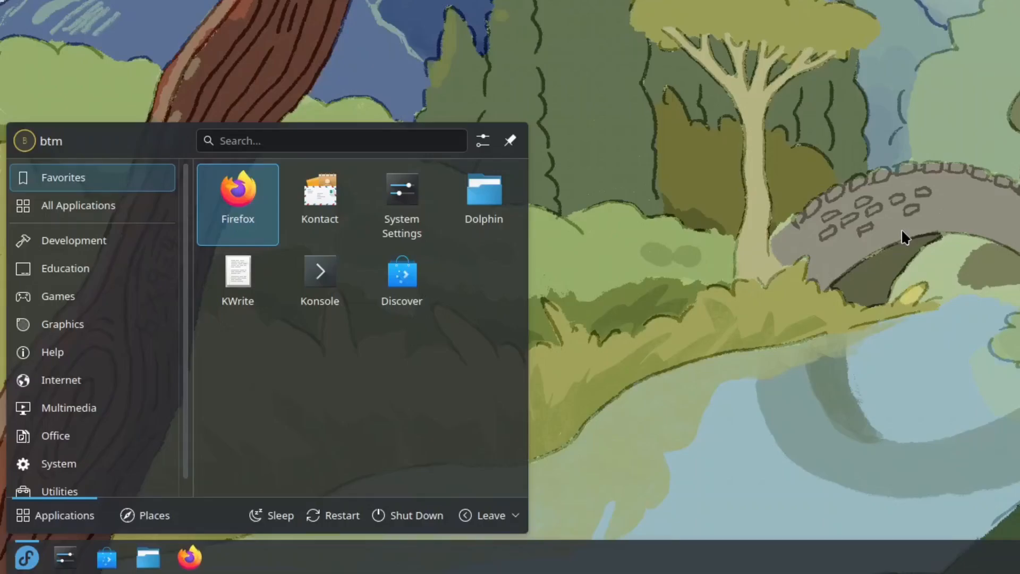
left_click(67, 407)
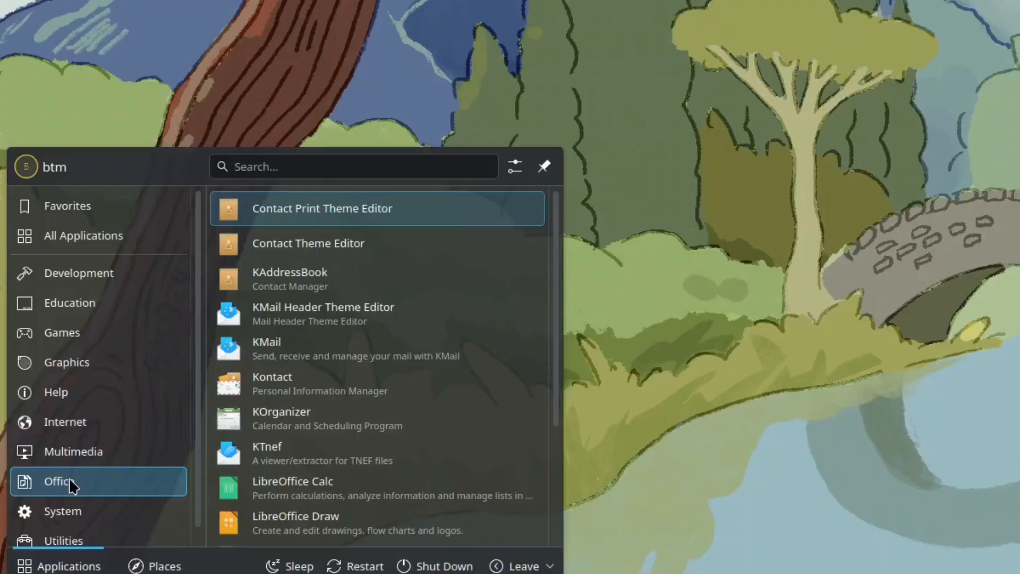
scroll("down", 3)
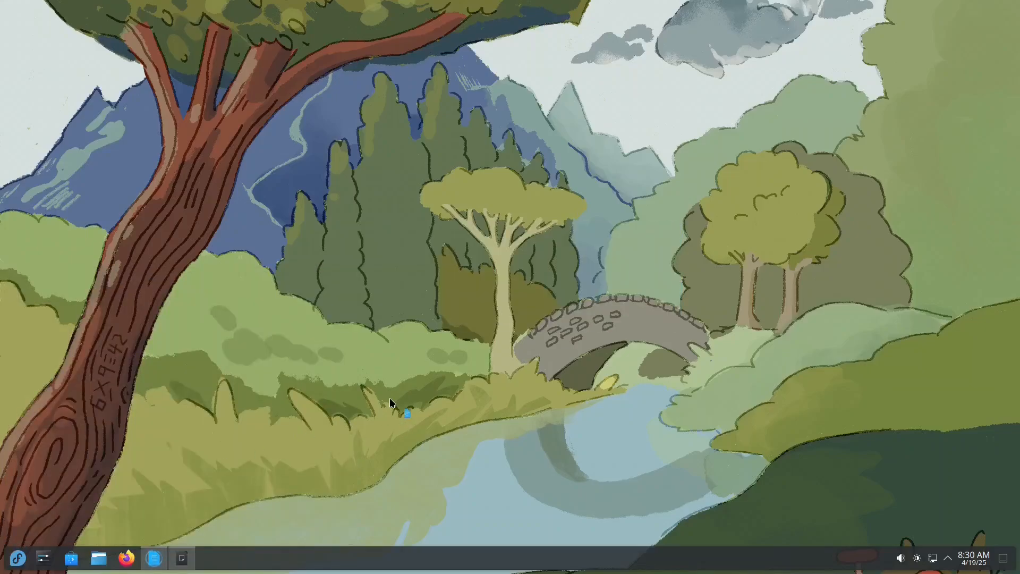
- Dismiss Writer's release notice and view the User Interface variants without changing anything
left_click(154, 561)
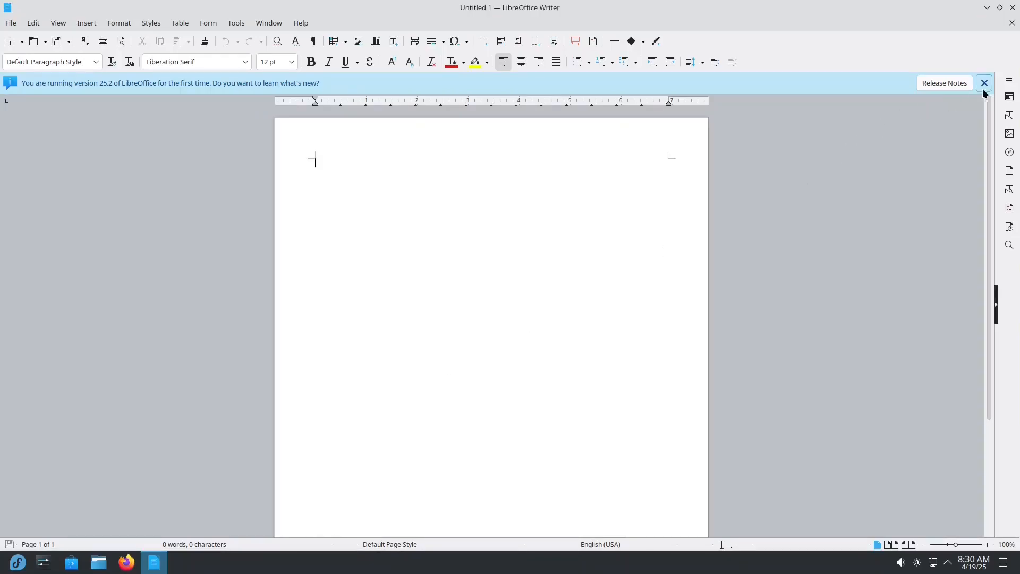
left_click(299, 23)
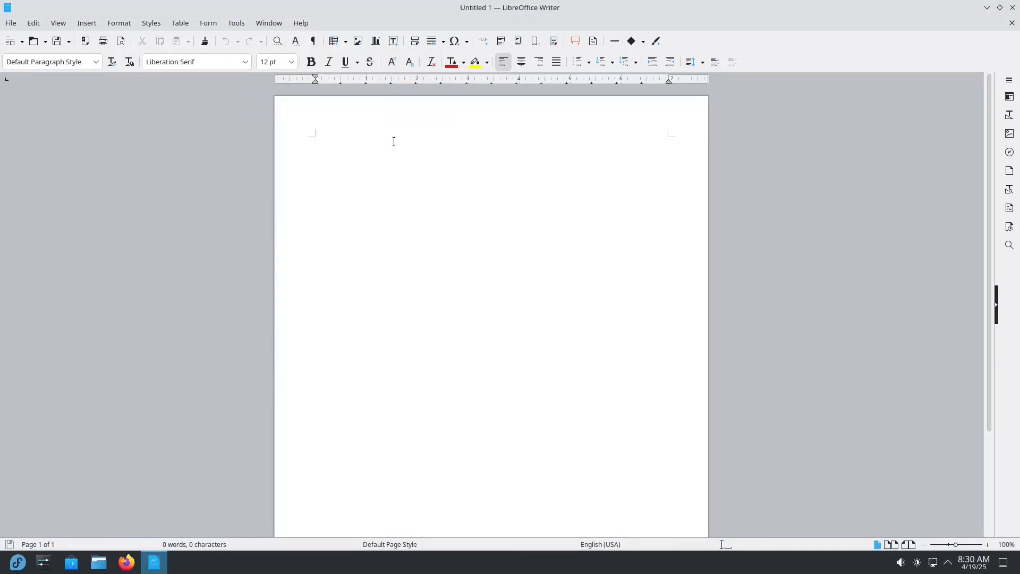
left_click(58, 23)
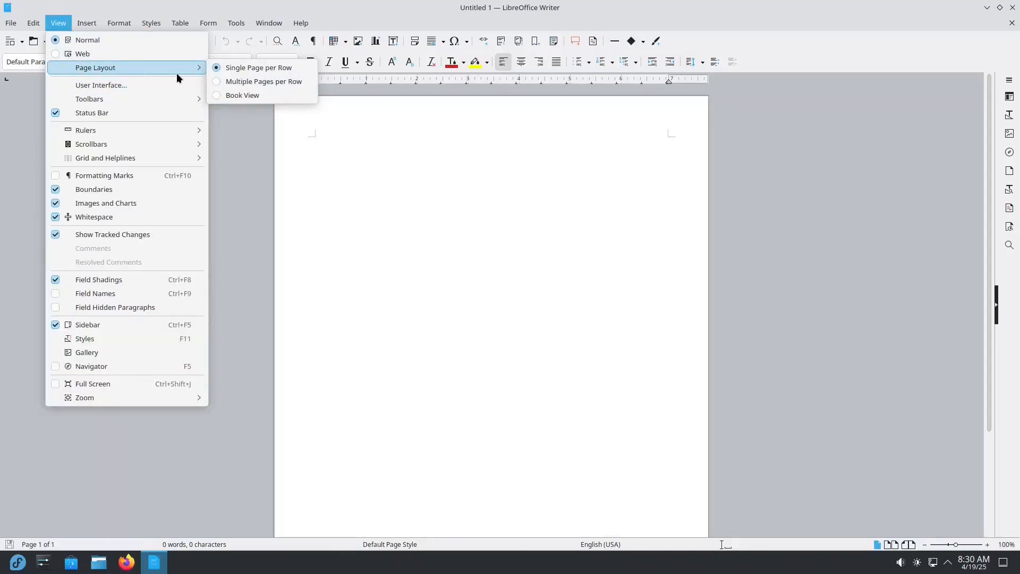
left_click(100, 85)
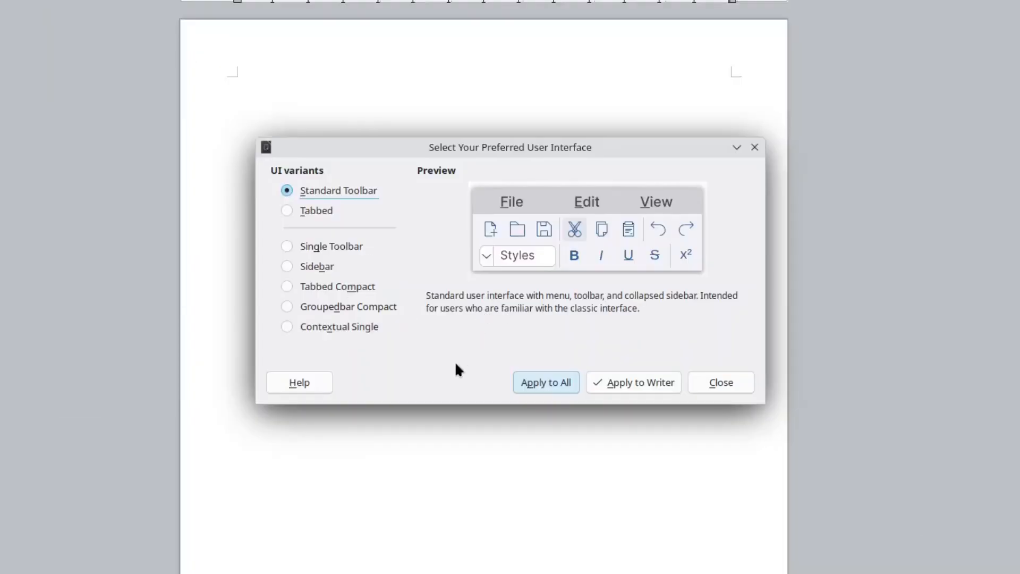
left_click(720, 382)
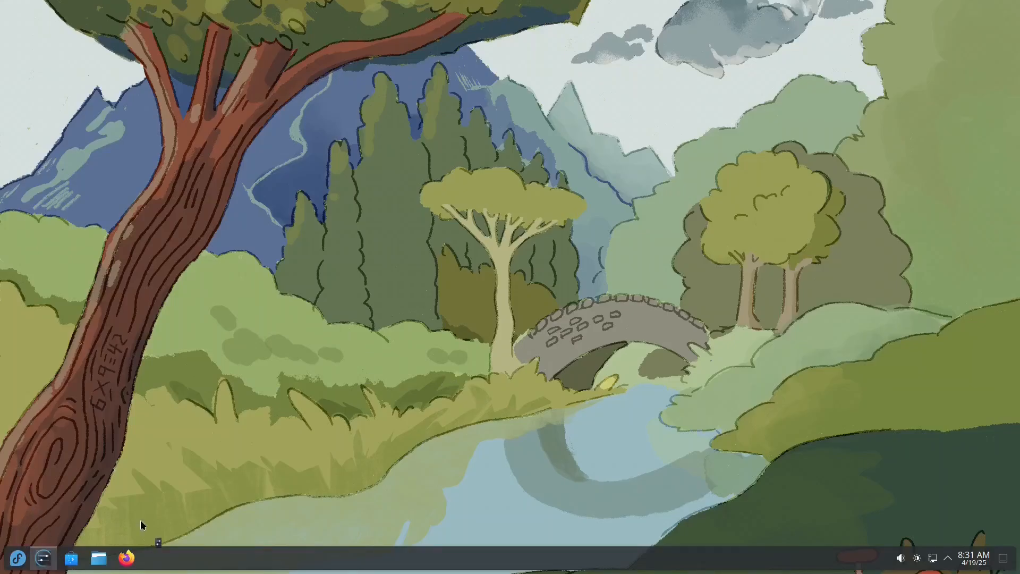
- Open System Settings and Dolphin, then search Discover for 'chrome'
left_click(43, 558)
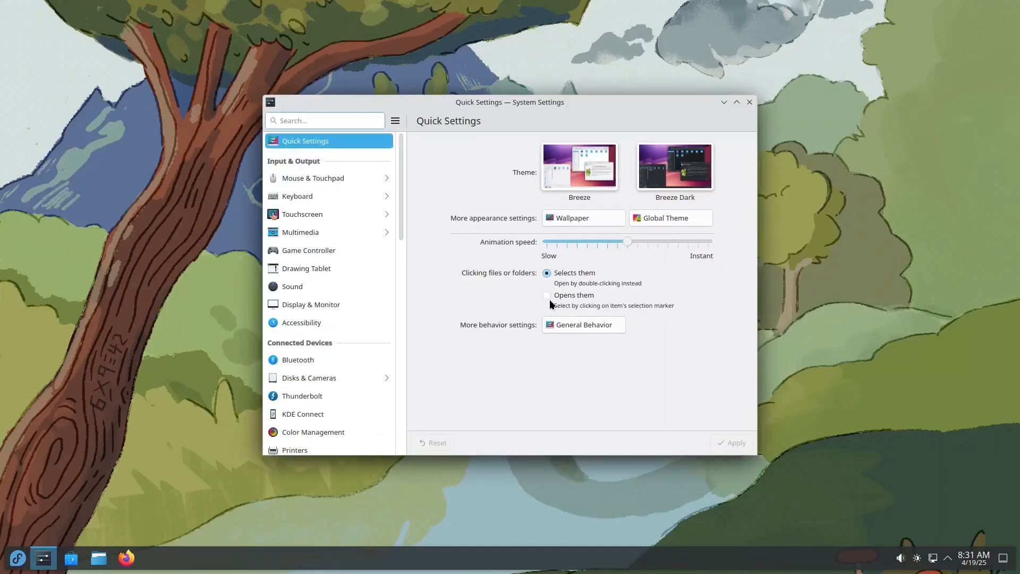
mouse_move(490, 369)
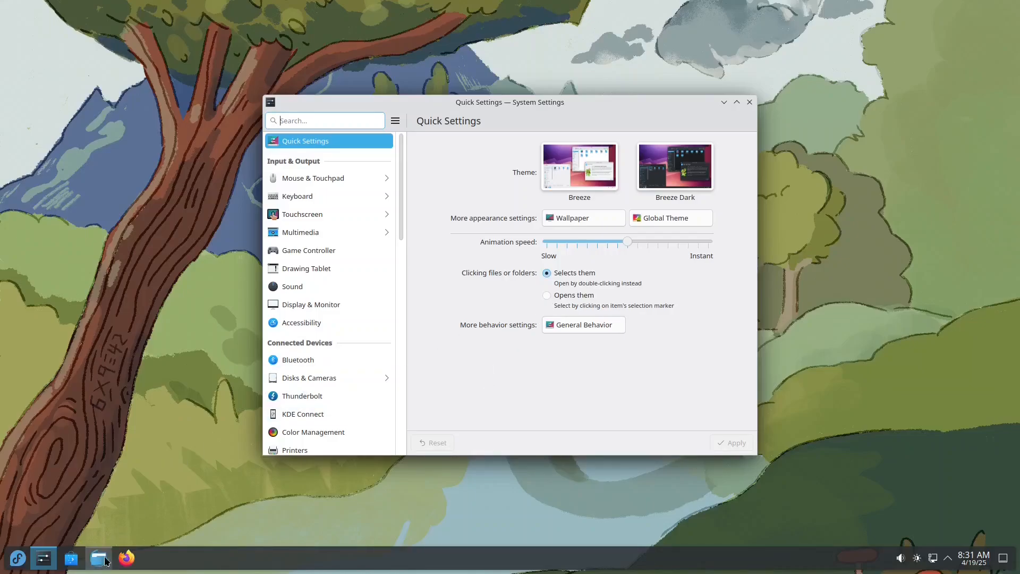
left_click(98, 558)
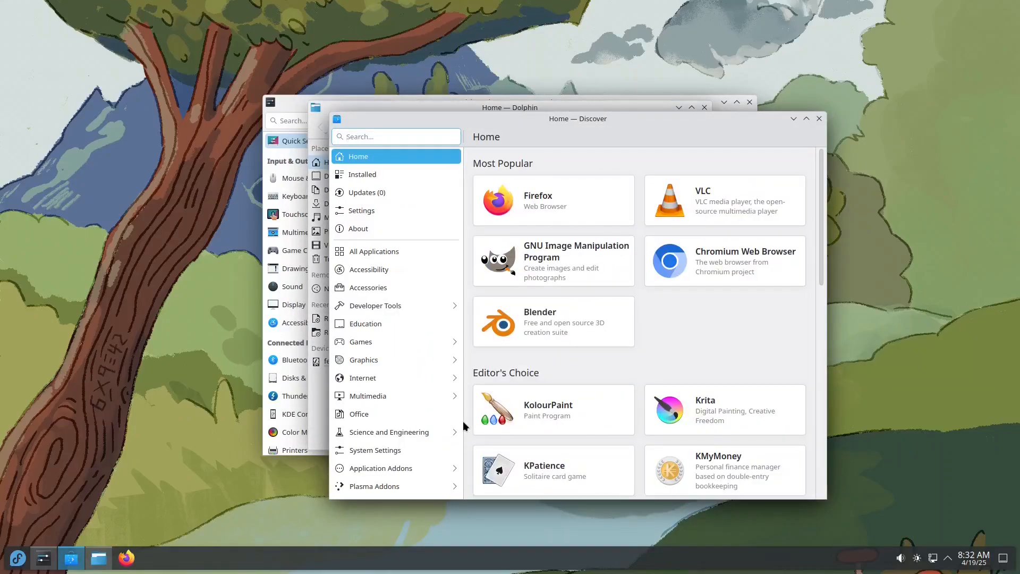
left_click(395, 136)
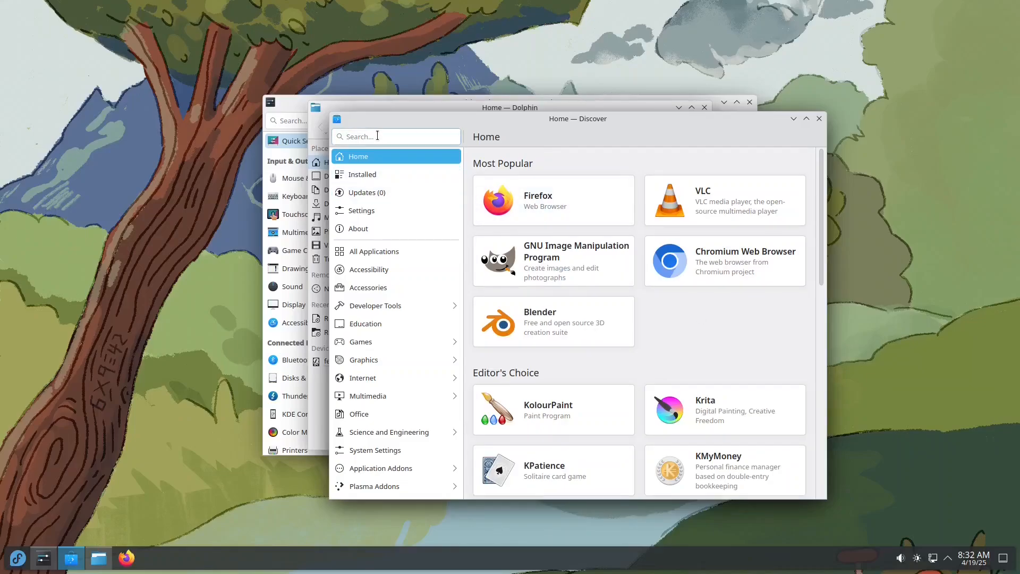
type("chrome")
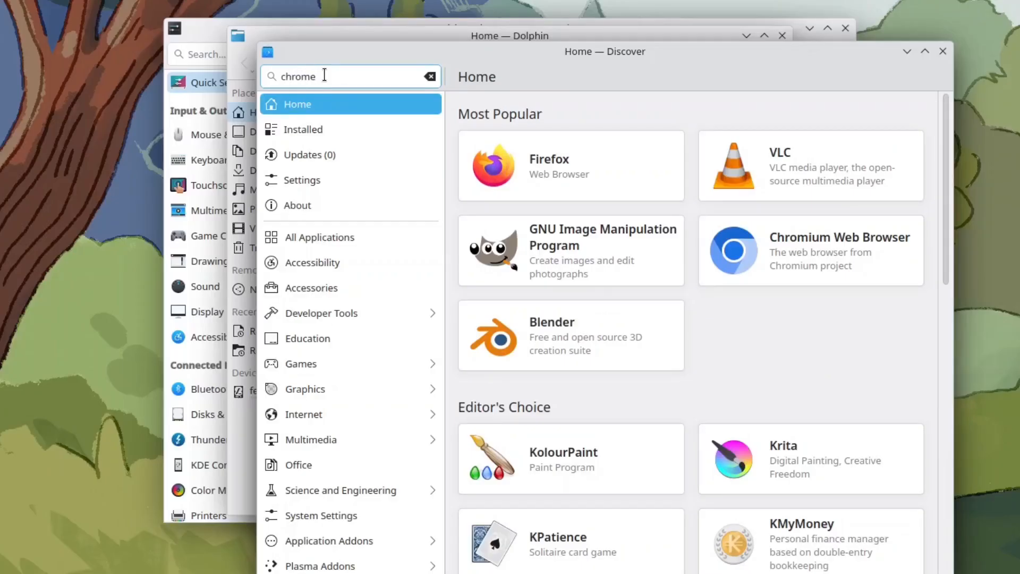
key("Return")
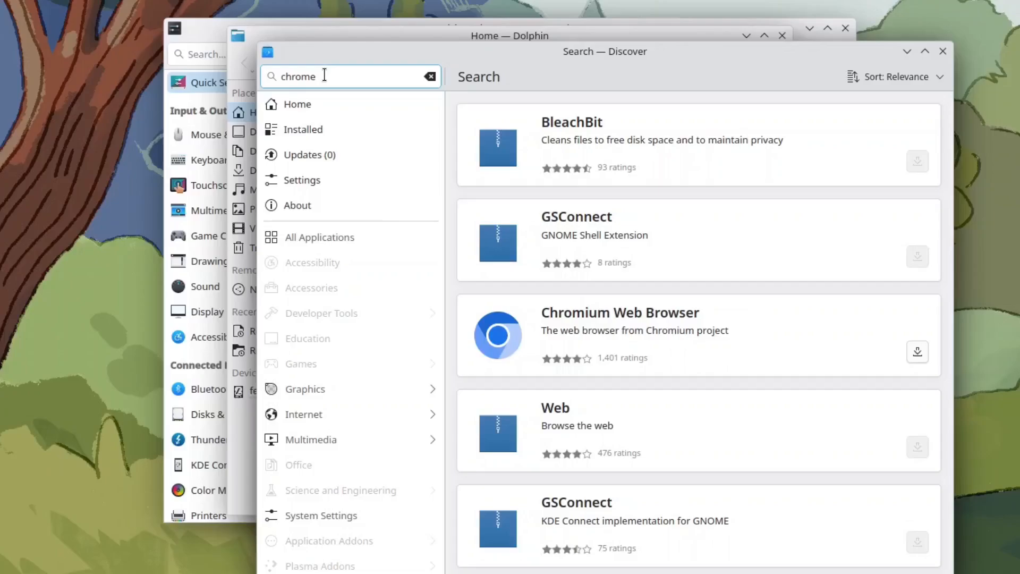
key("Return")
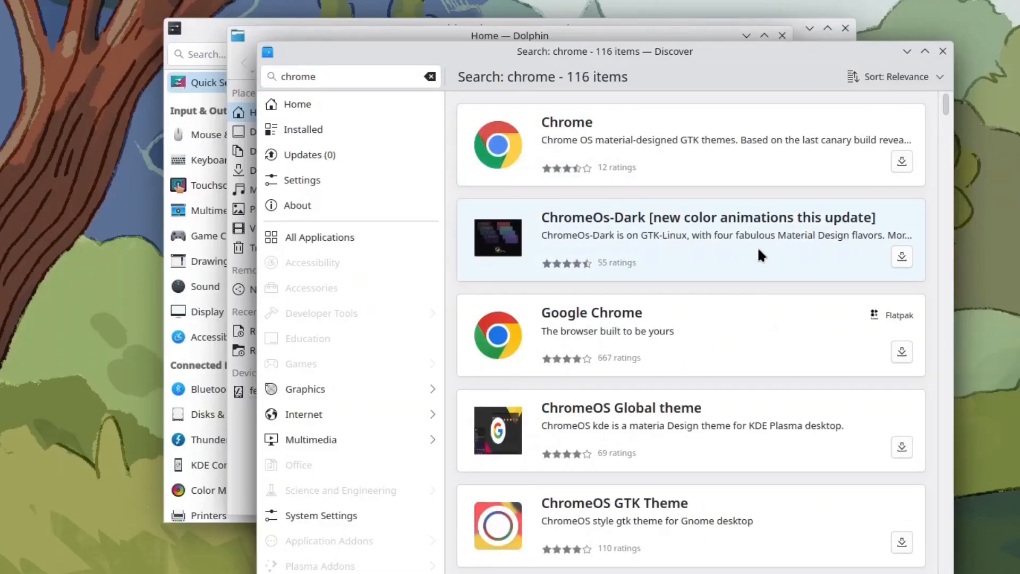
mouse_move(754, 314)
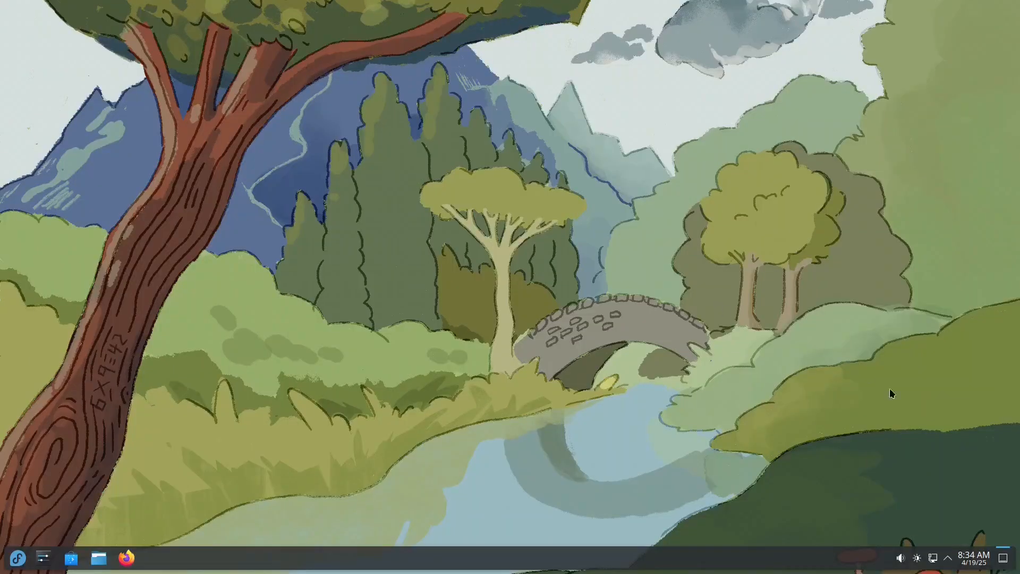
left_click(974, 558)
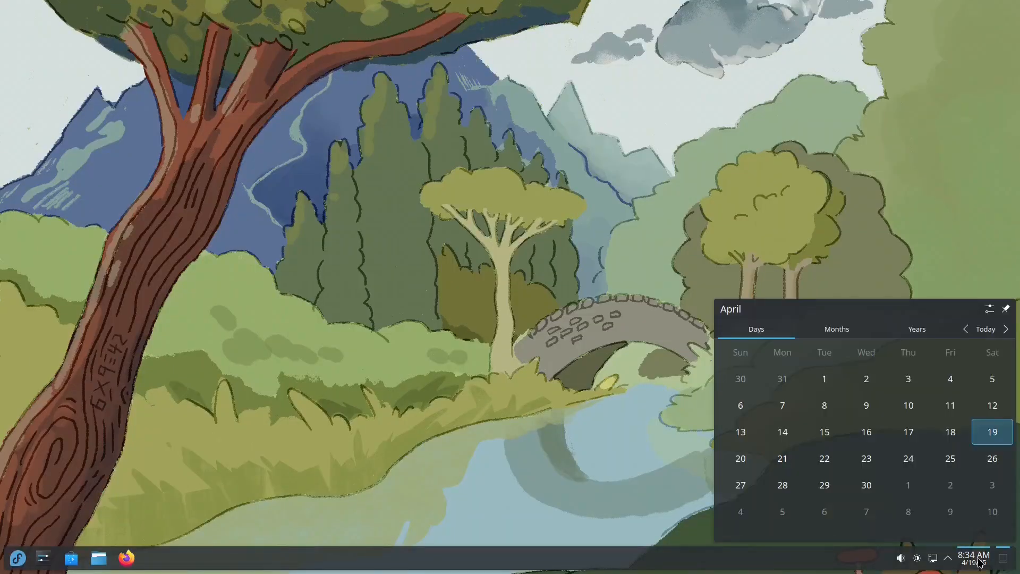
left_click(947, 557)
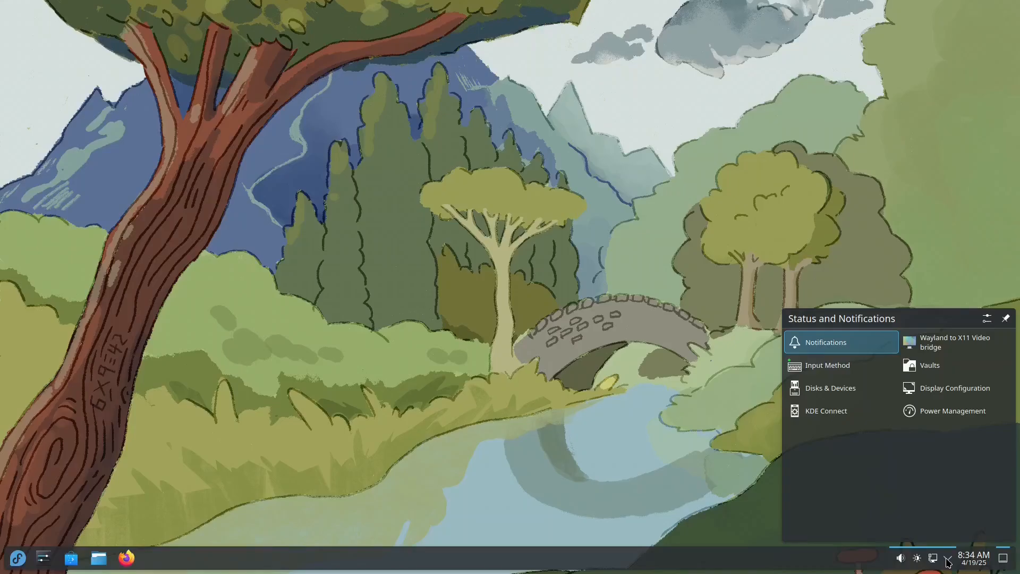
left_click(933, 558)
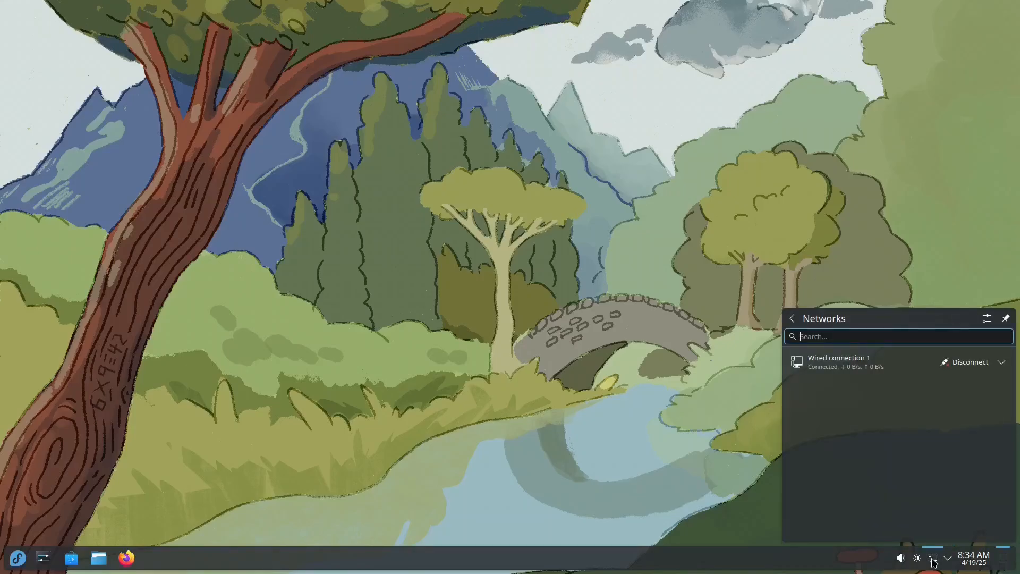
left_click(901, 558)
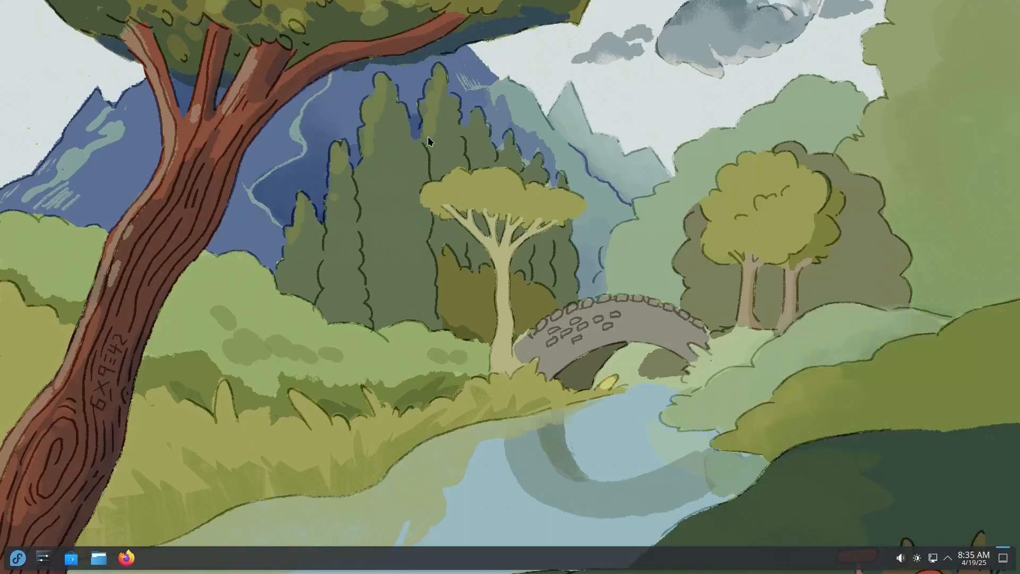
- Open Desktop and Wallpaper from the desktop menu and scroll the Images list
right_click(429, 143)
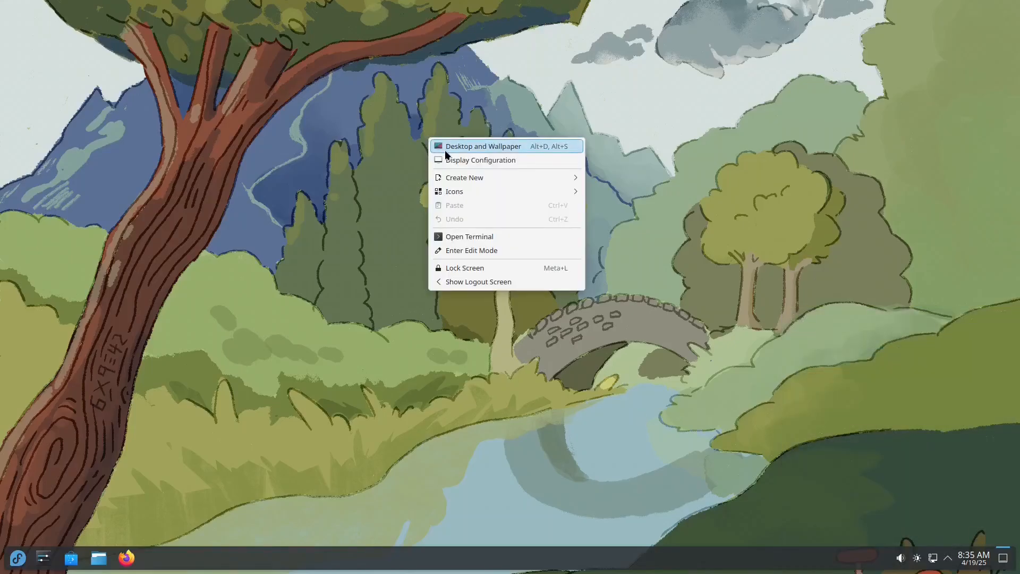
left_click(483, 146)
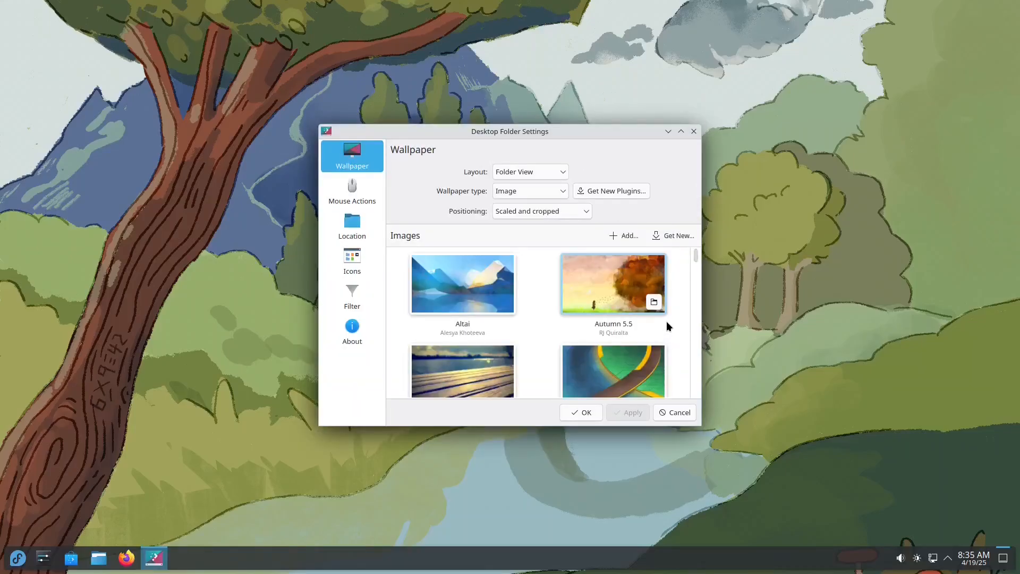
scroll("down", 3)
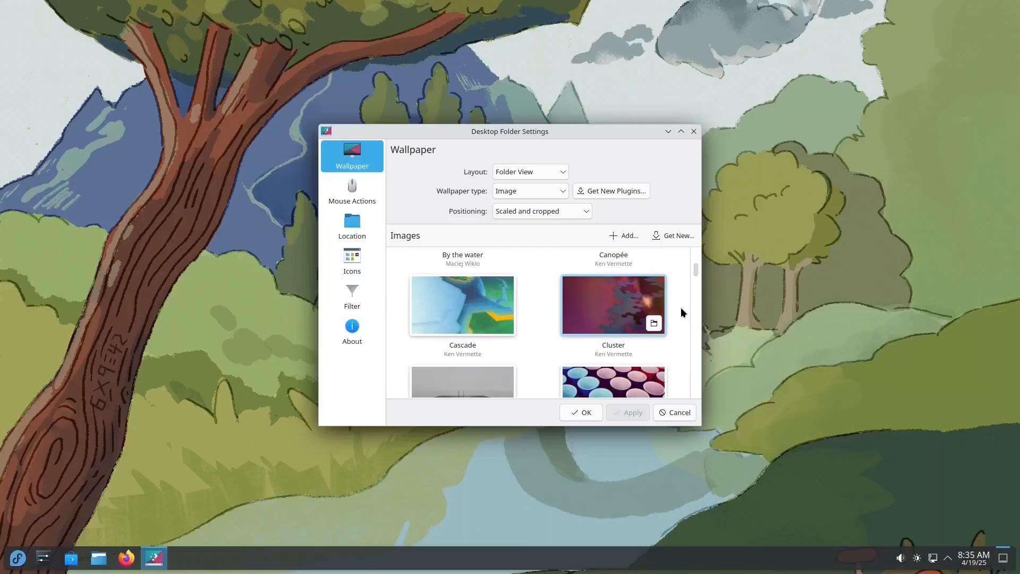
scroll("down", 3)
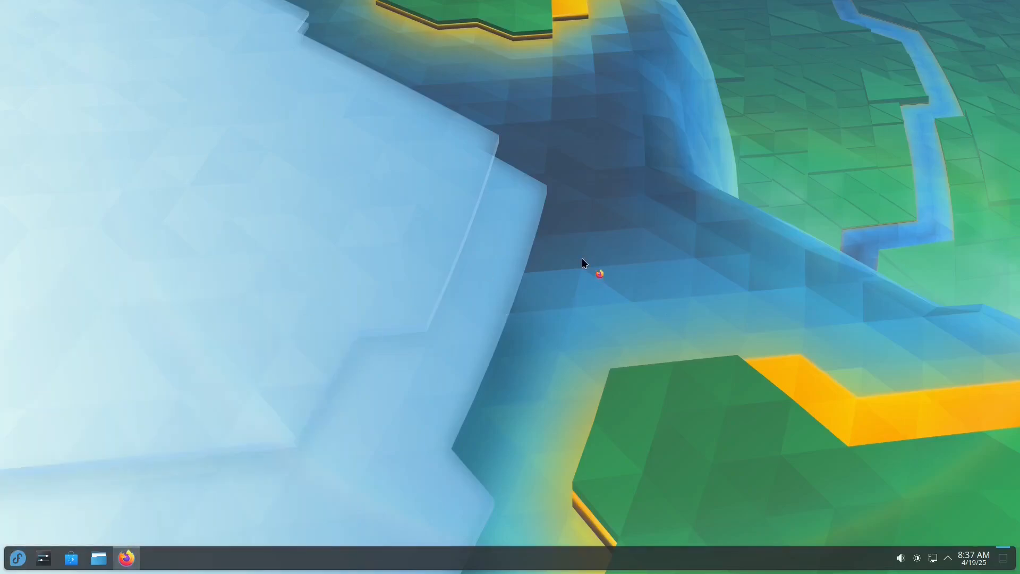
- Briefly open and hide Firefox, then show the launcher's Favorites
left_click(126, 557)
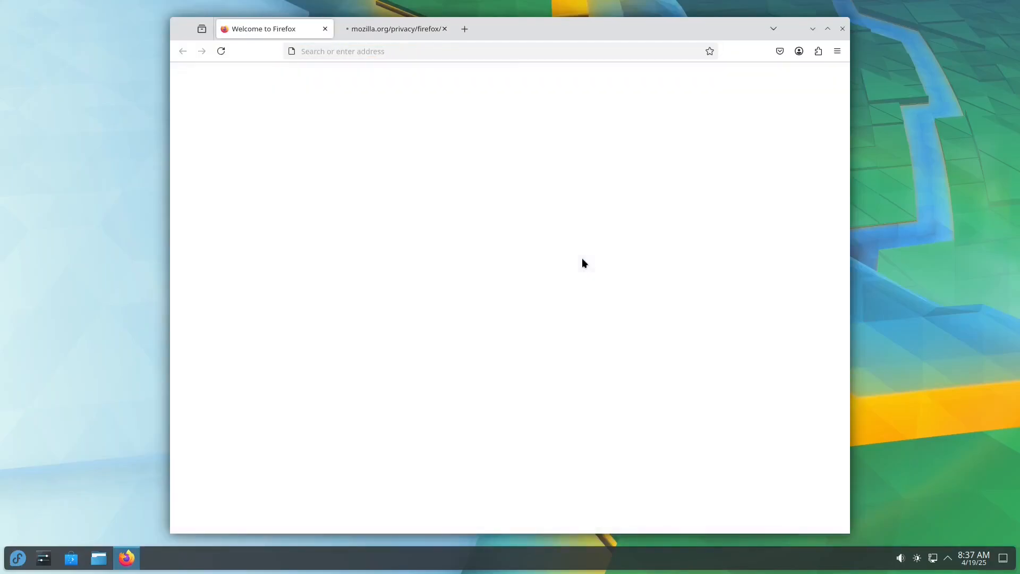
left_click(841, 28)
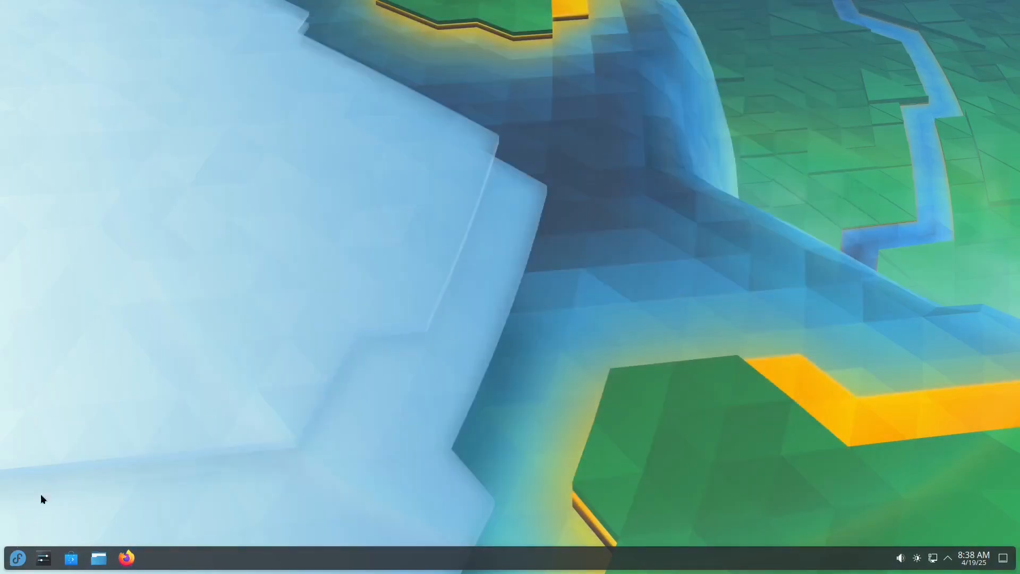
left_click(17, 557)
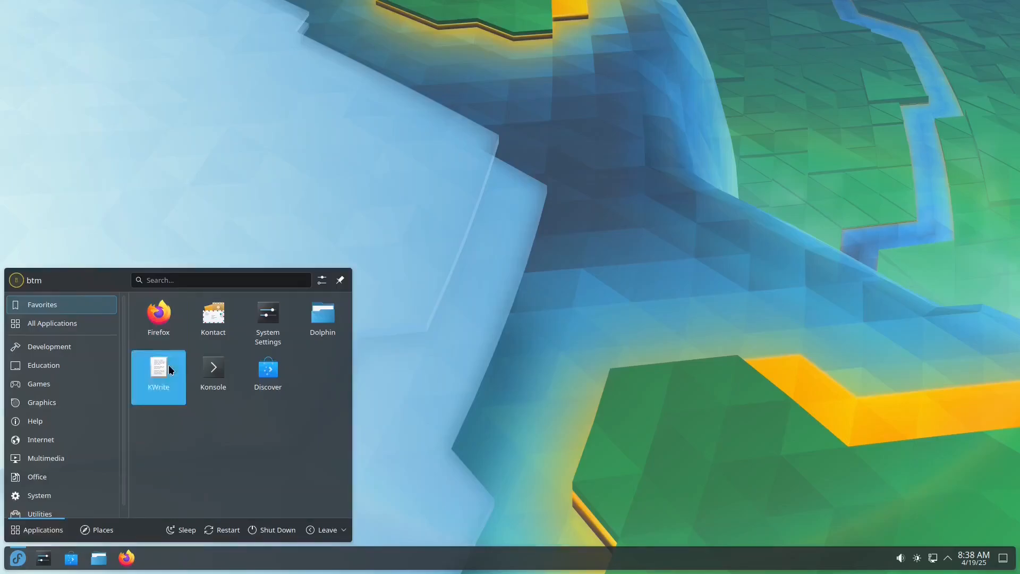
- Find Kdenlive in Discover and open its details page
left_click(268, 369)
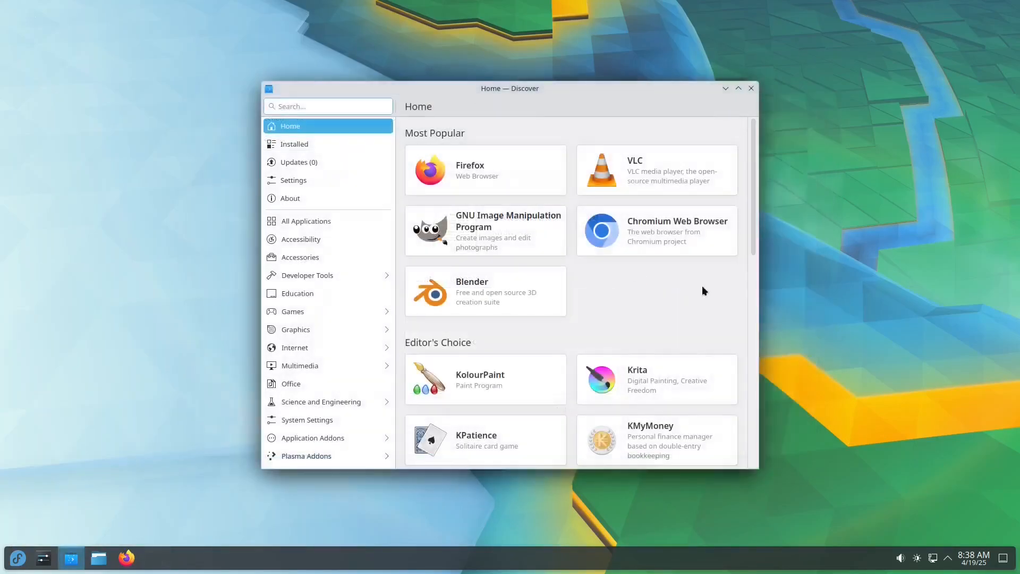
scroll("down", 3)
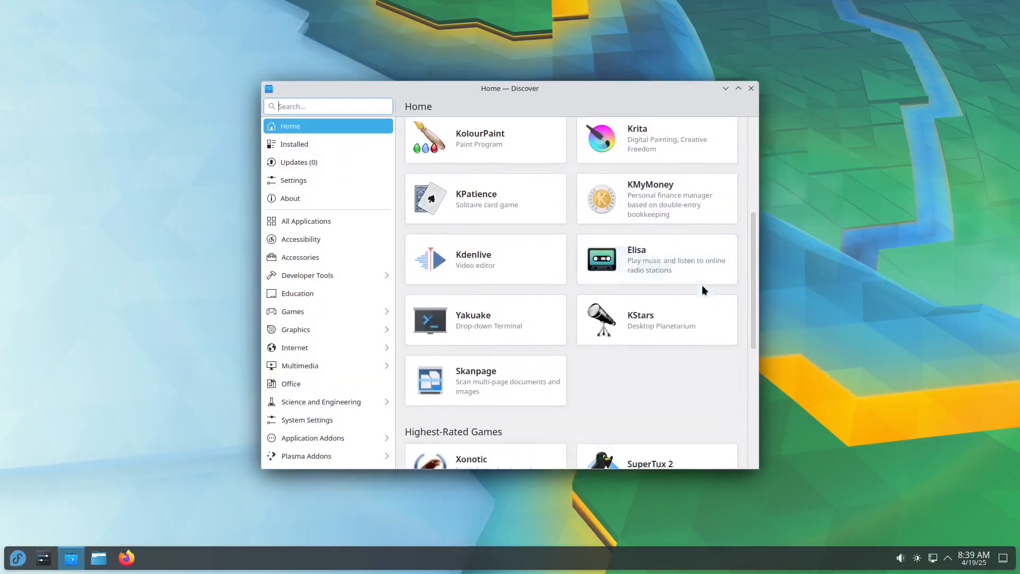
scroll("down", 3)
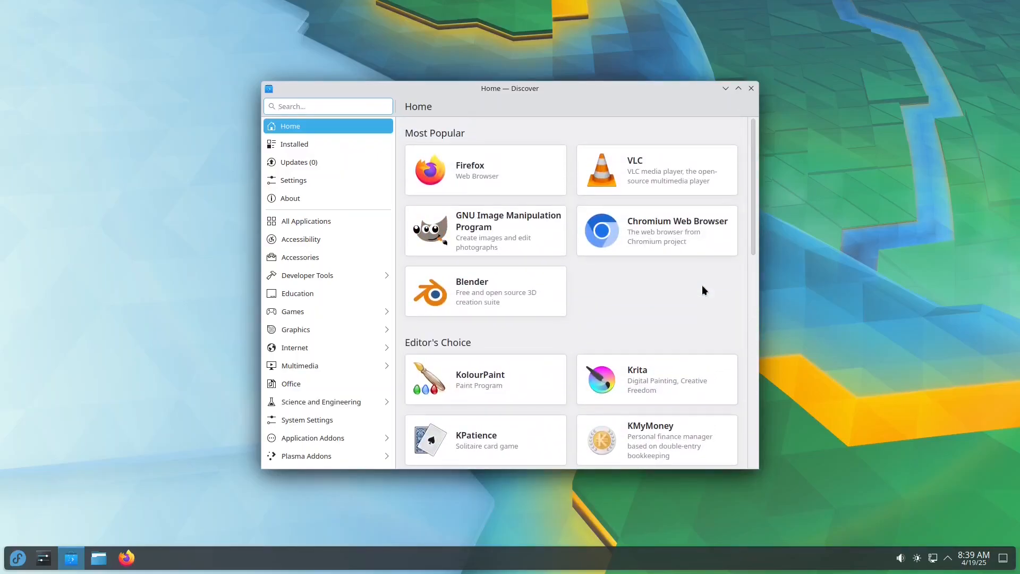
scroll("down", 3)
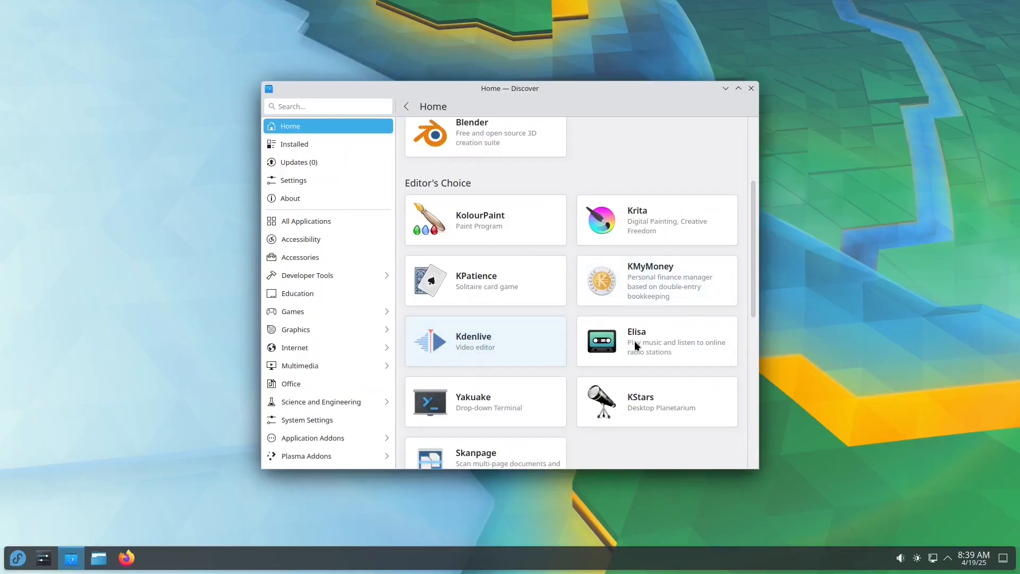
left_click(484, 342)
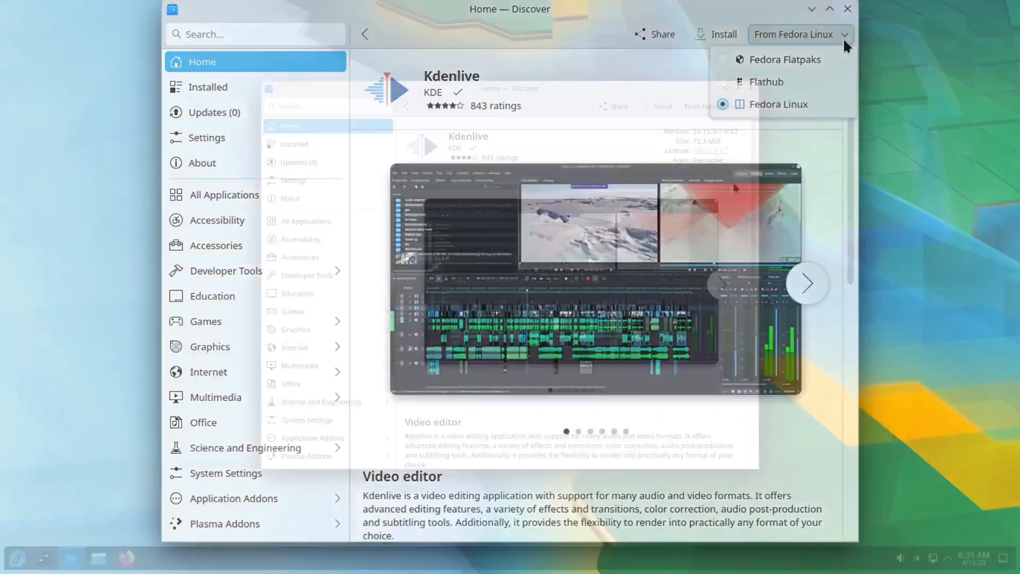
- Install Kdenlive from Fedora Linux and launch it from the Multimedia category
left_click(716, 34)
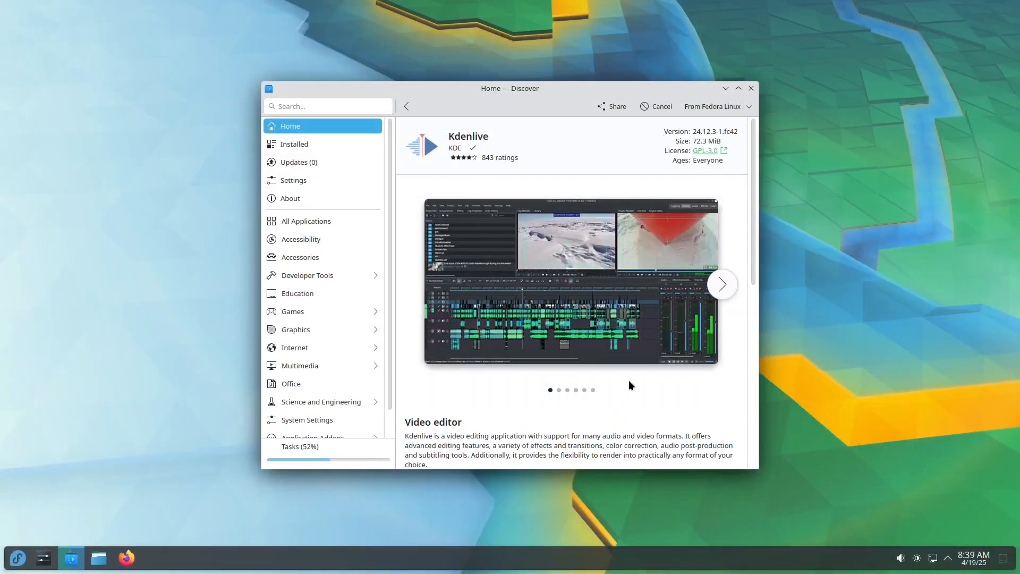
left_click(18, 557)
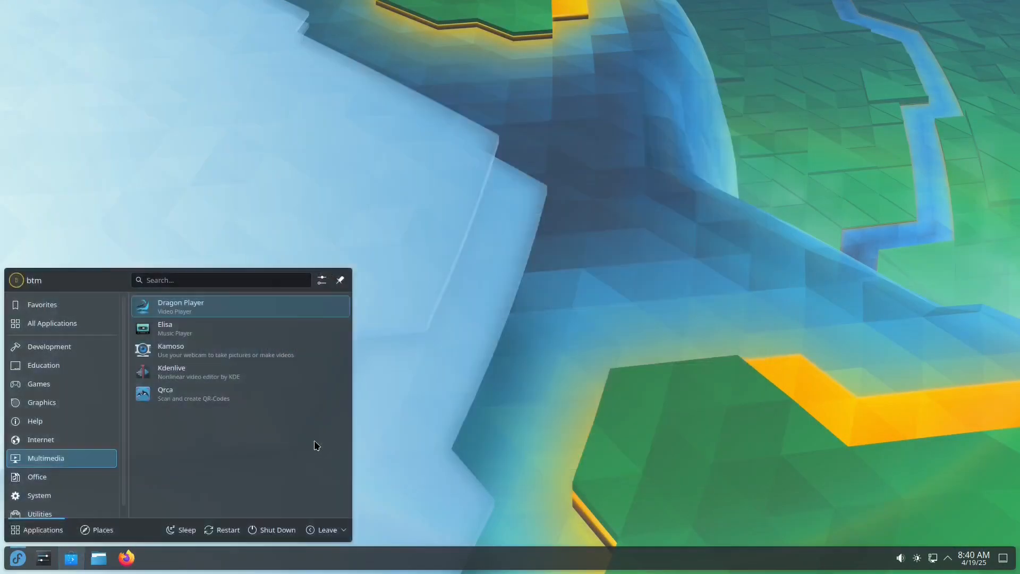
left_click(165, 327)
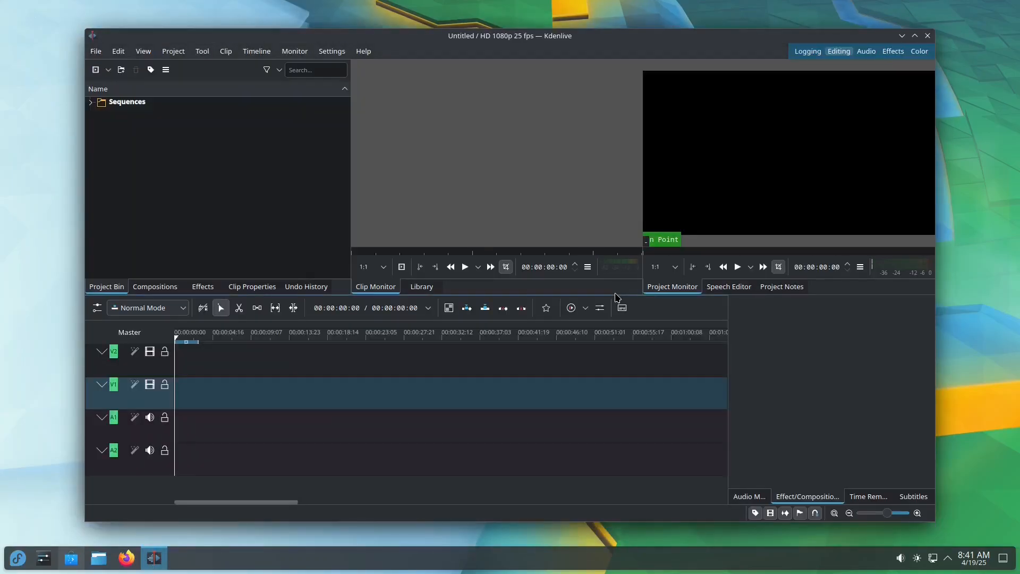
- Return to Discover and confirm on the Updates page that the system is up to date
left_click(71, 558)
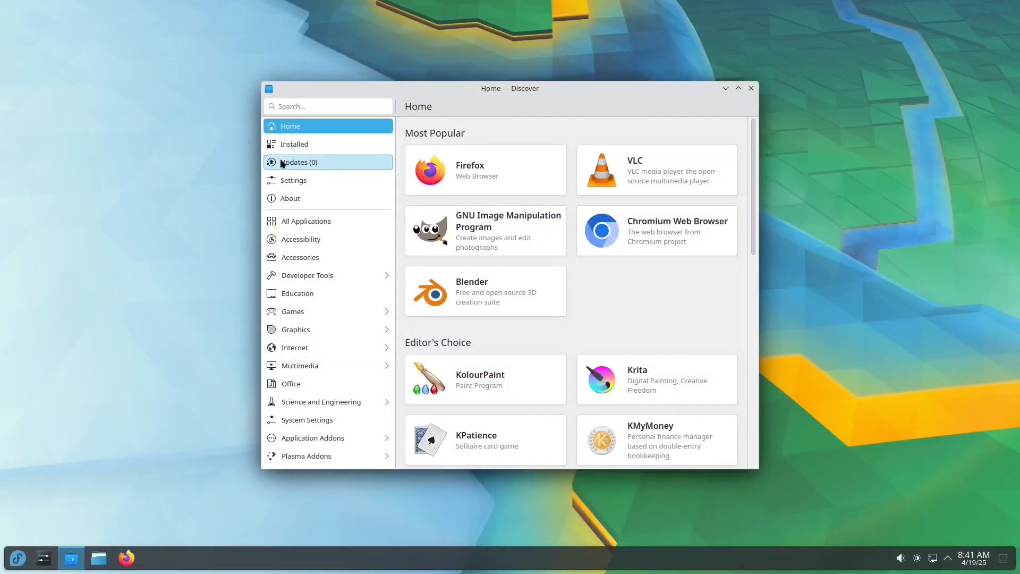
left_click(299, 162)
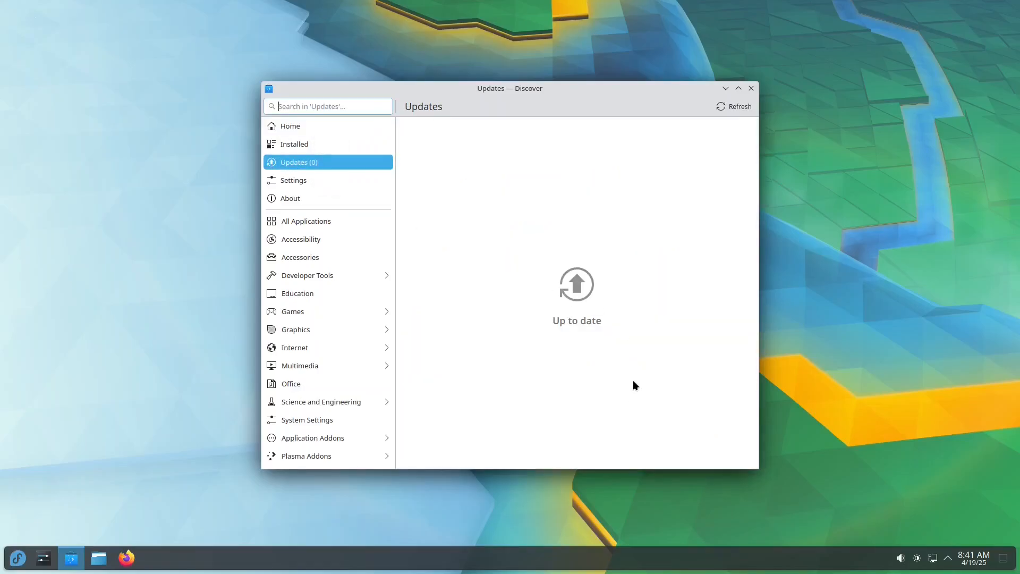
left_click(734, 106)
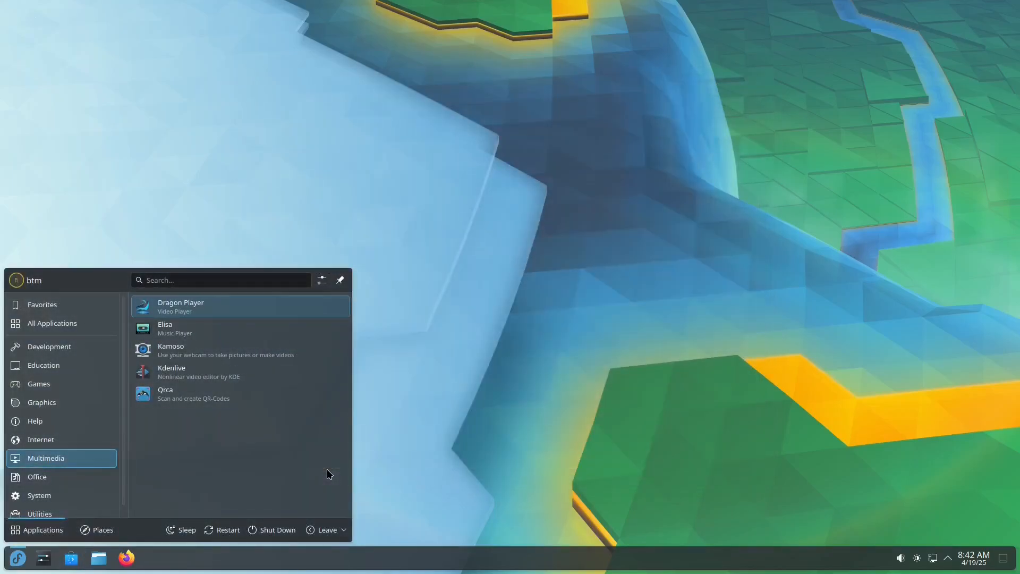
- Go to Google Drive in a second Firefox tab and continue to its sign-in page
right_click(171, 371)
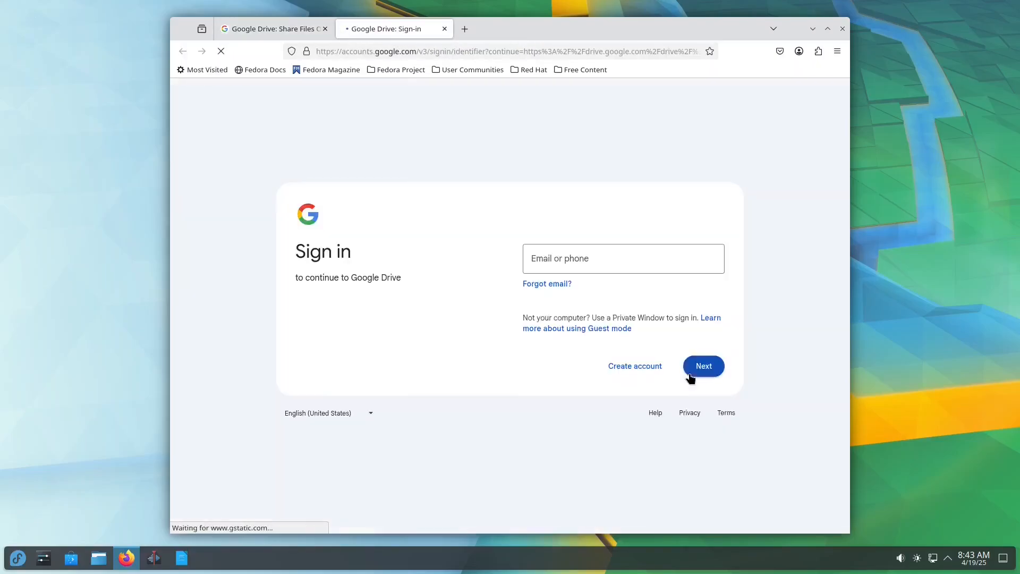
left_click(324, 29)
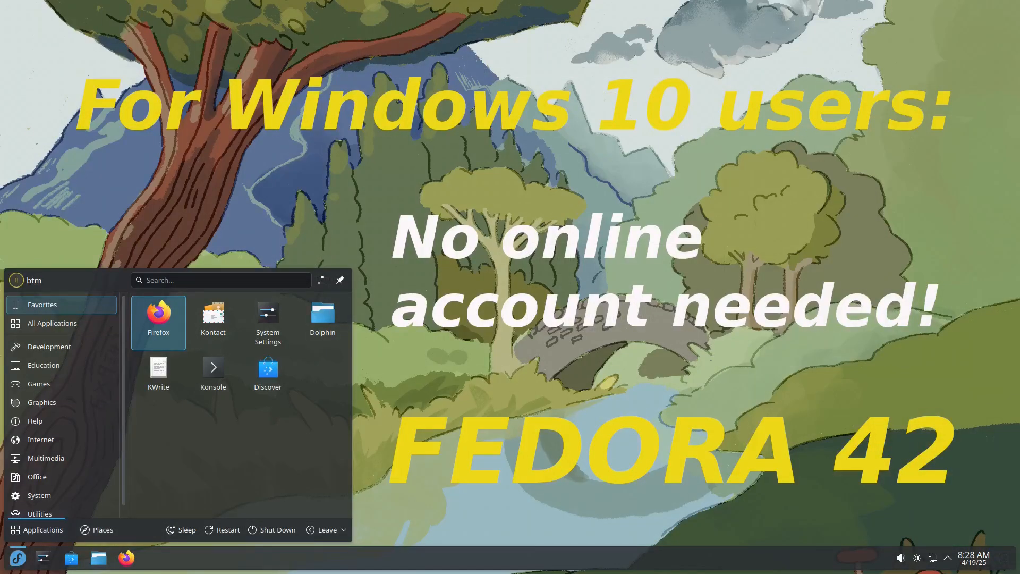
left_click(268, 313)
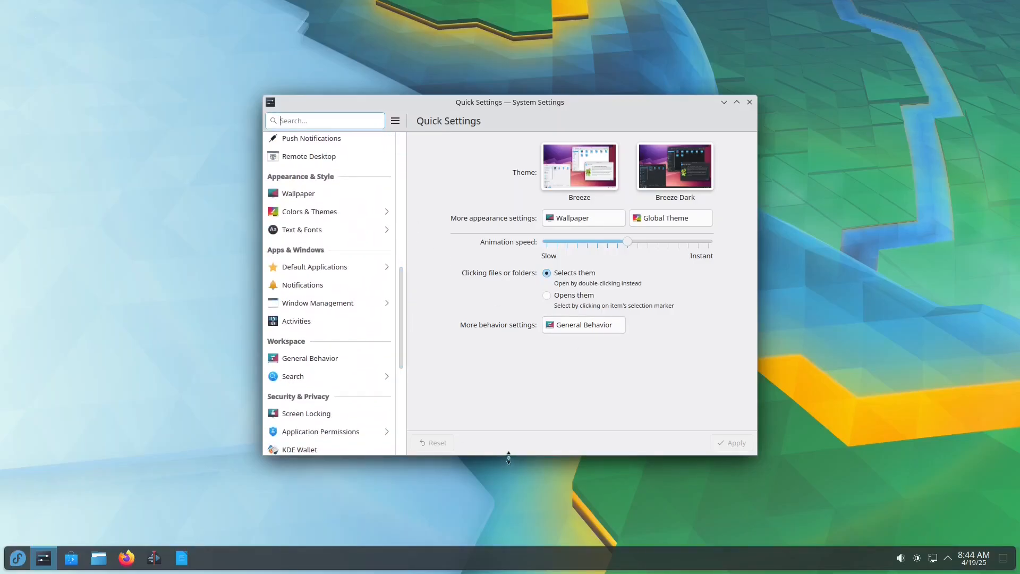
- View the Global Theme options Breeze, Breeze Dark, Breeze Twilight and Fedora, then close Settings
left_click(665, 217)
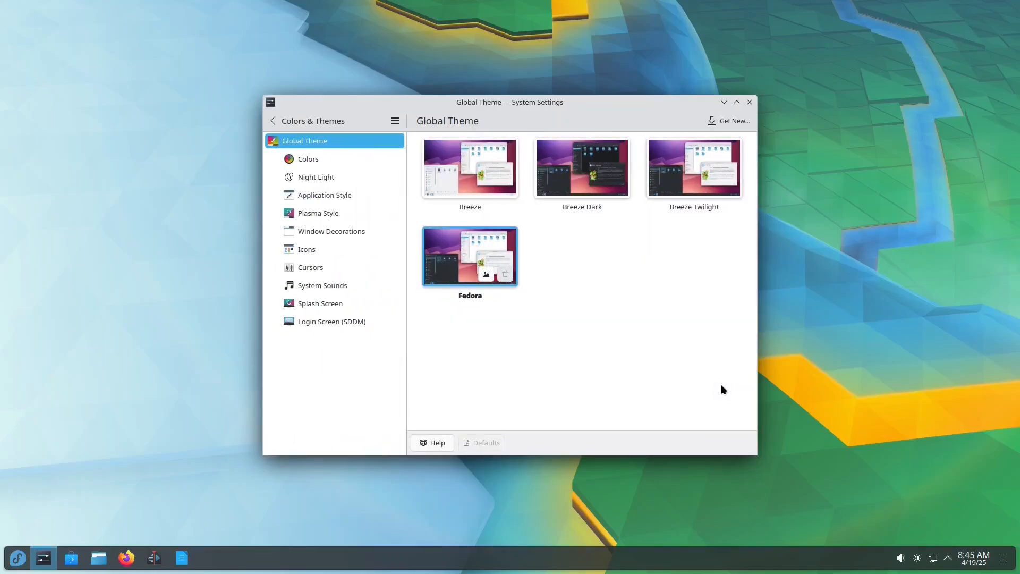
left_click(729, 121)
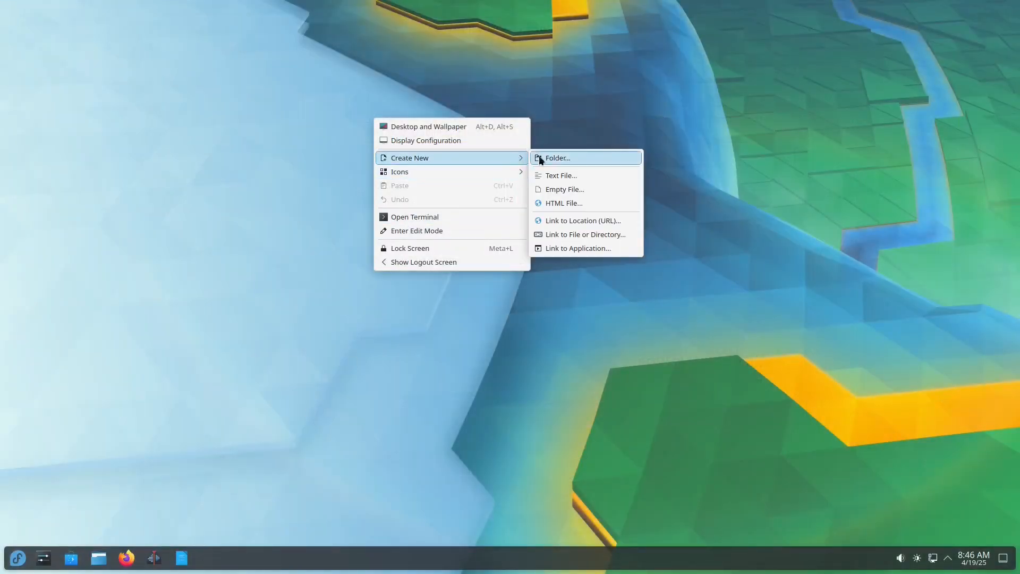
- Create a desktop folder named 'web'
left_click(557, 157)
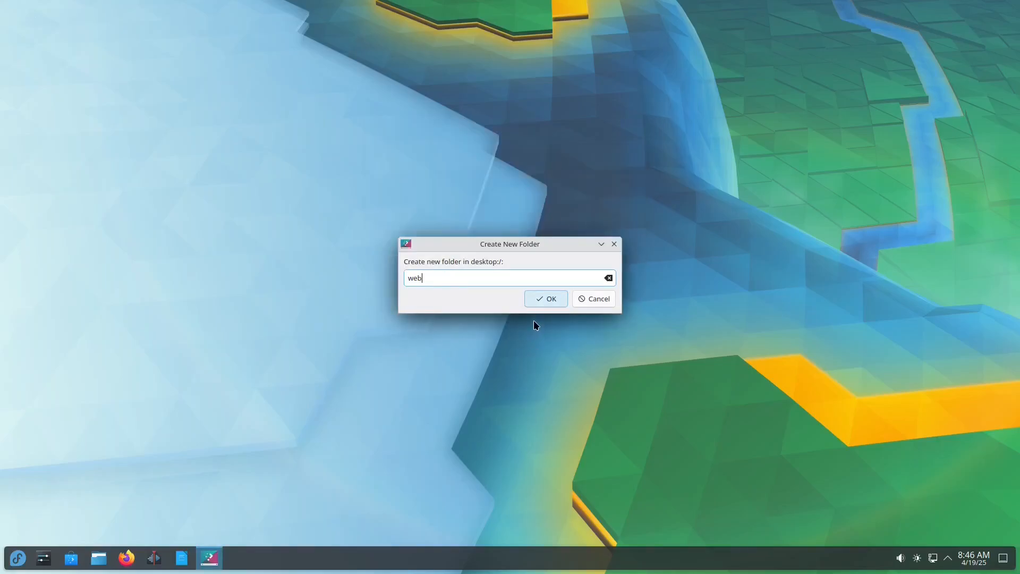
left_click(545, 299)
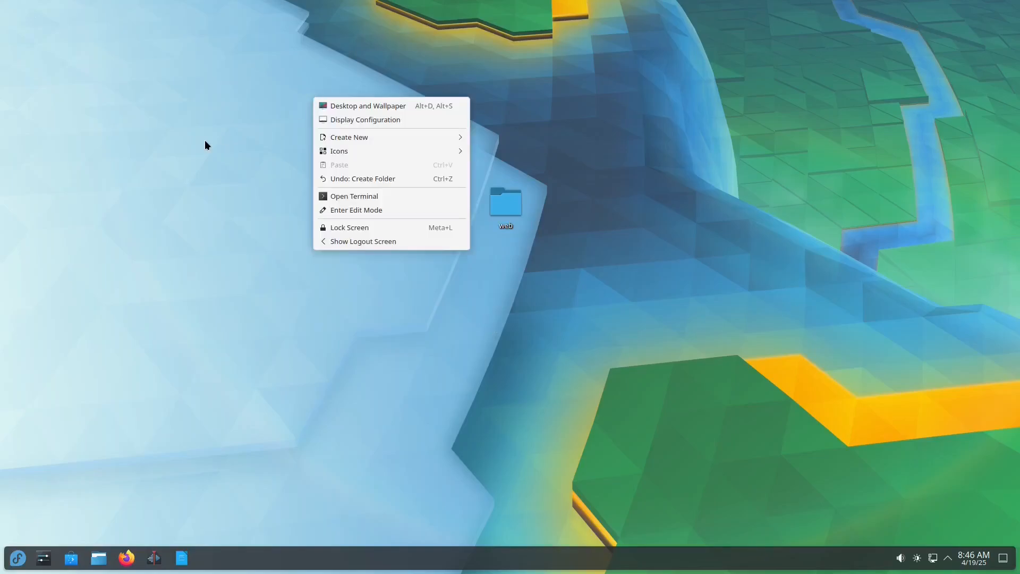
- Enter desktop Edit Mode and place the Analog Clock widget on the desktop
left_click(356, 210)
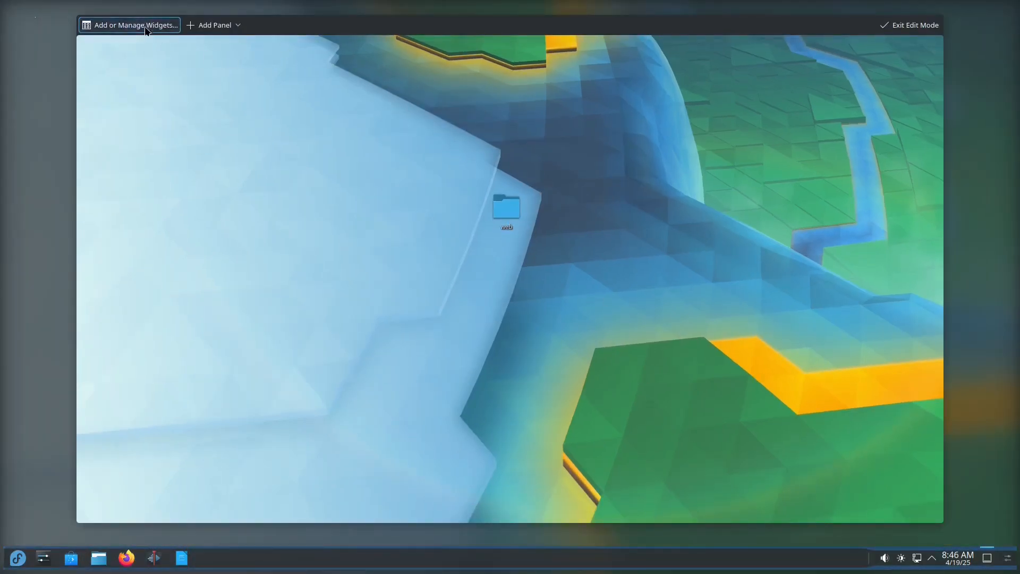
left_click(130, 25)
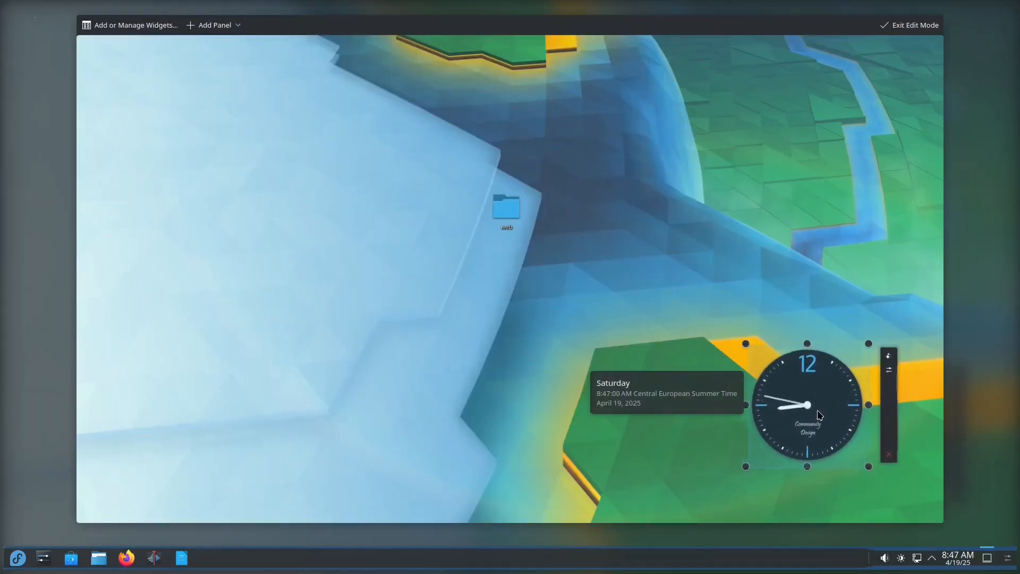
left_click(909, 24)
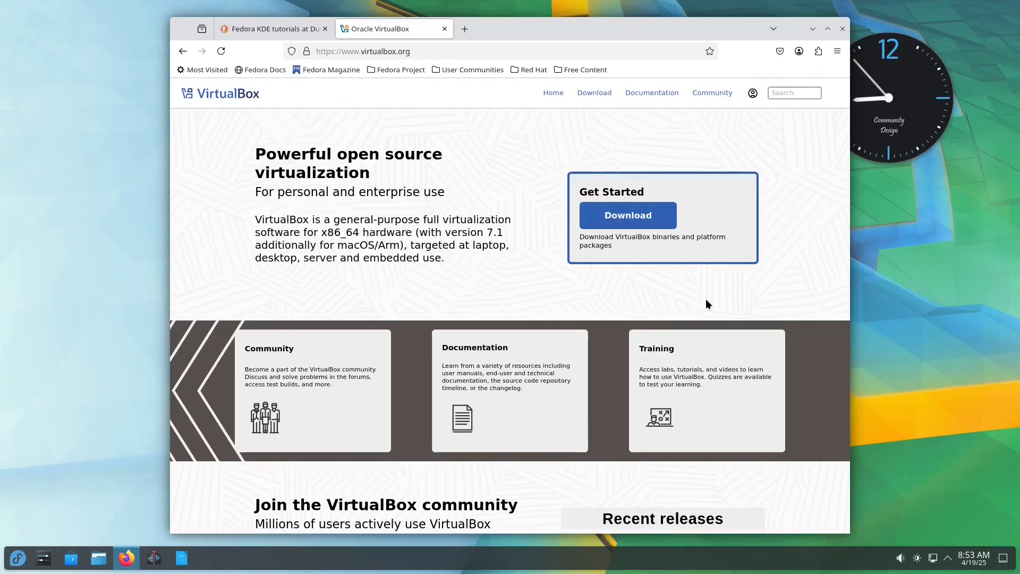
- Scroll the VirtualBox homepage down to its releases section and back to the top
scroll("down", 3)
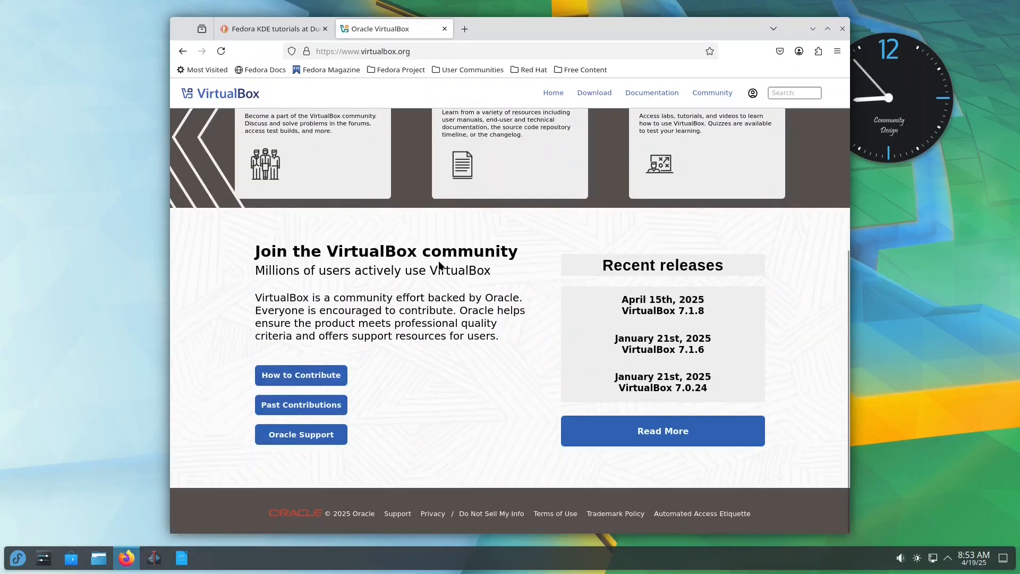
scroll("up", 3)
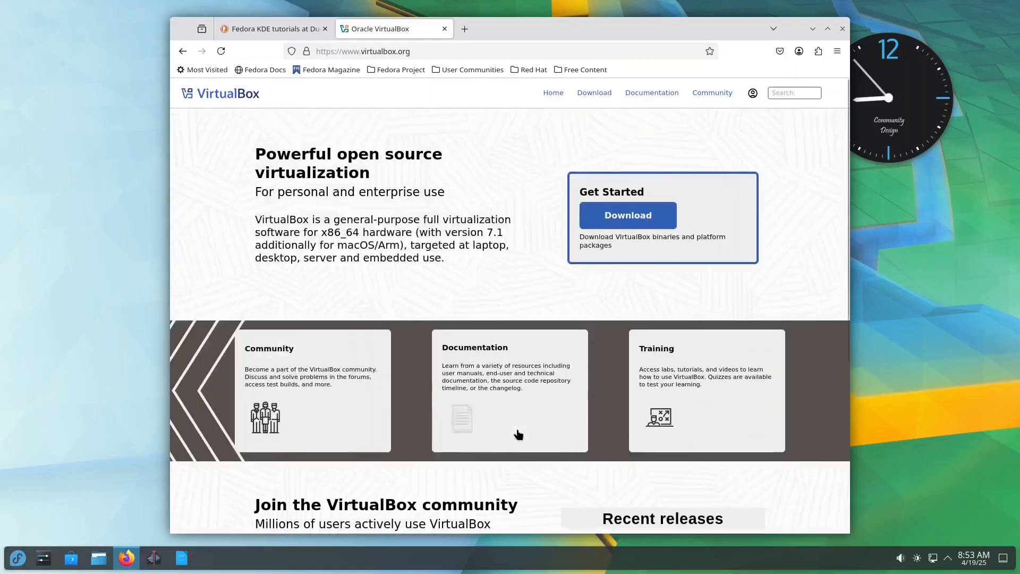
mouse_move(519, 281)
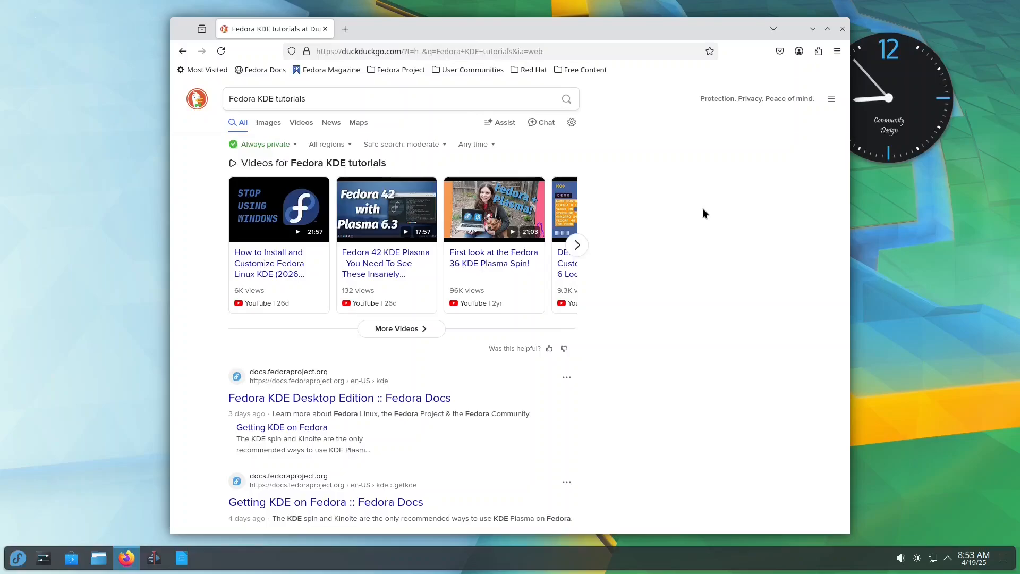
- Close Firefox, open Dolphin at the Home folder, and show the launcher's Favorites
left_click(813, 29)
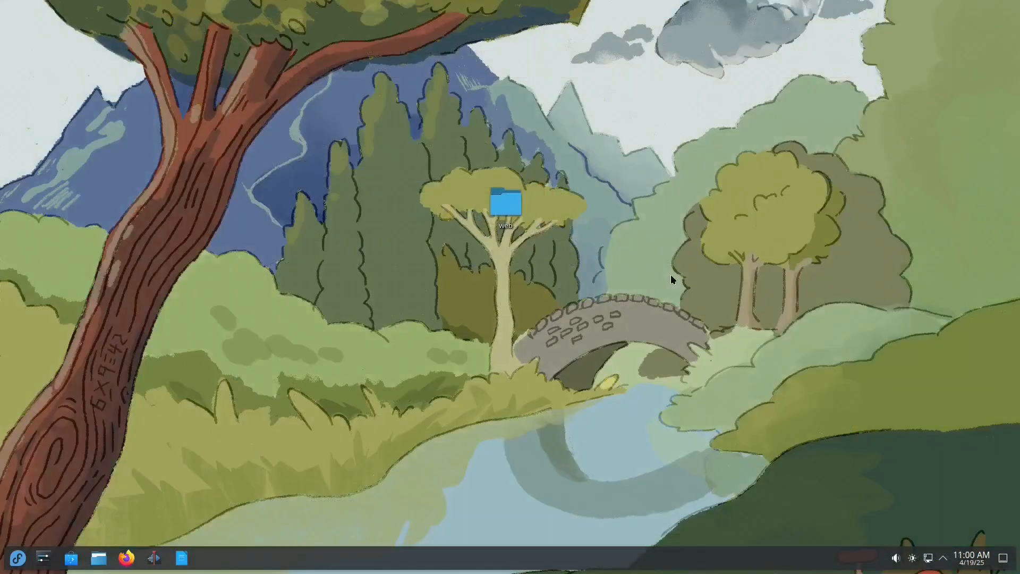
left_click(17, 558)
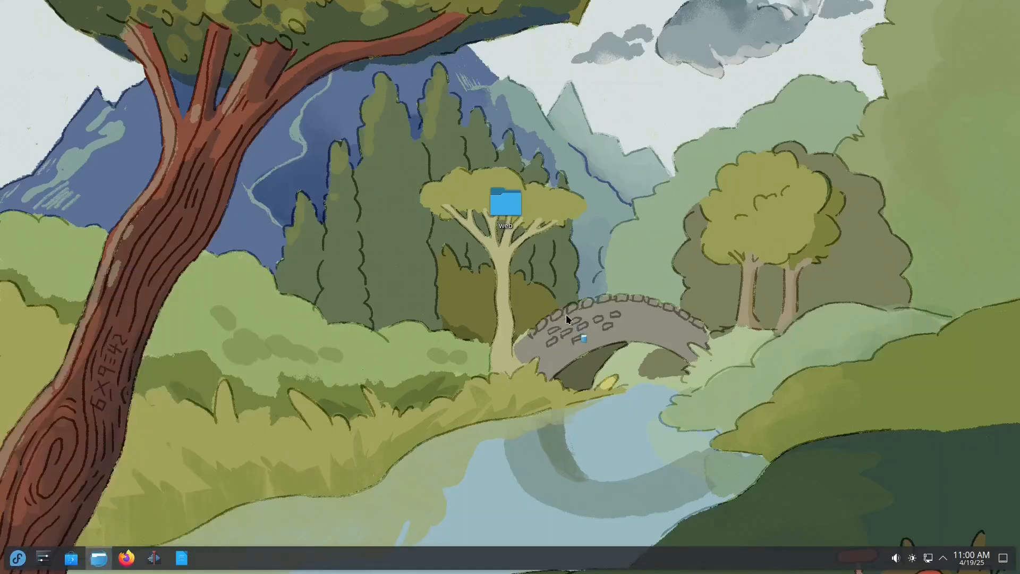
left_click(98, 559)
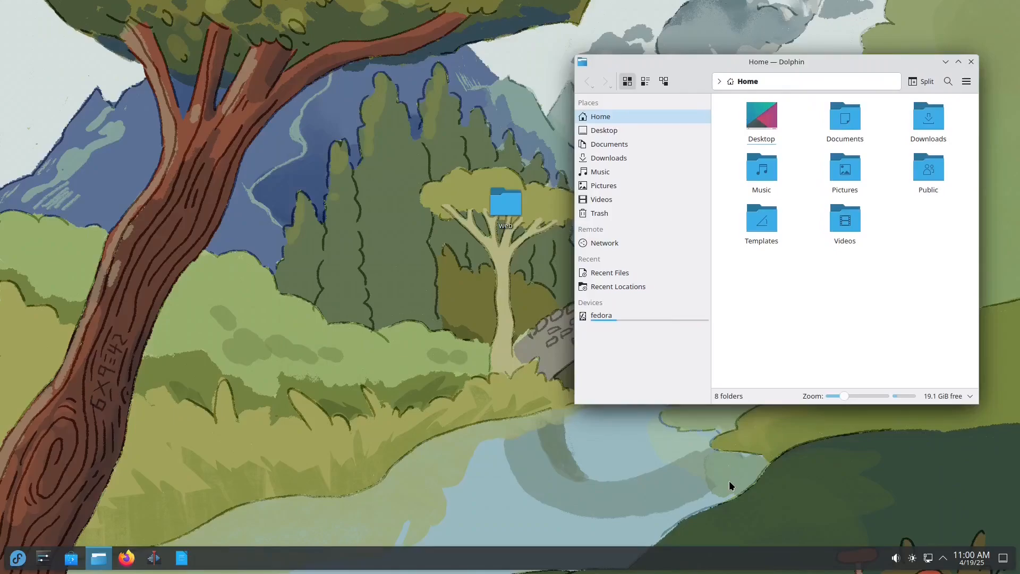
left_click(18, 557)
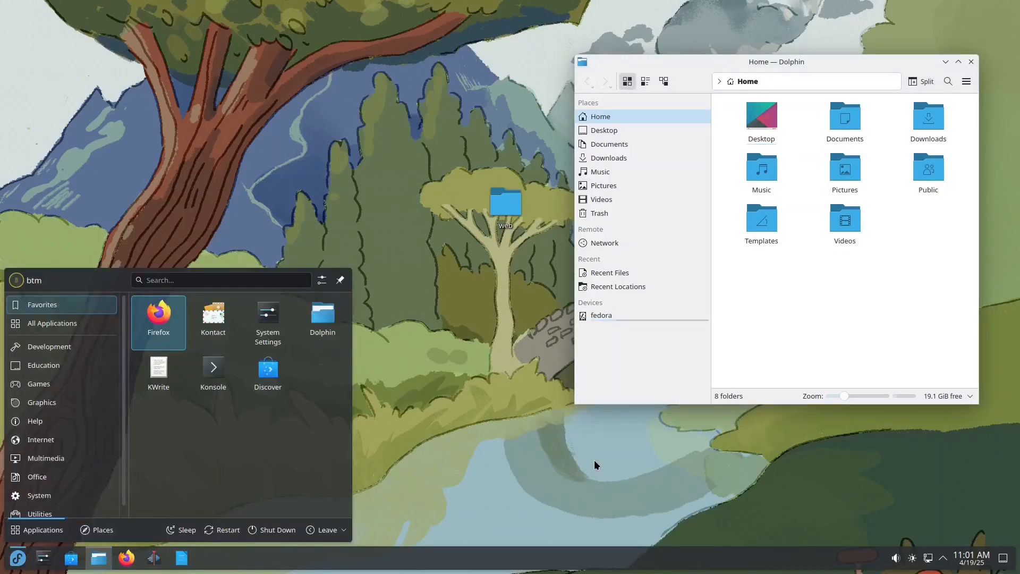